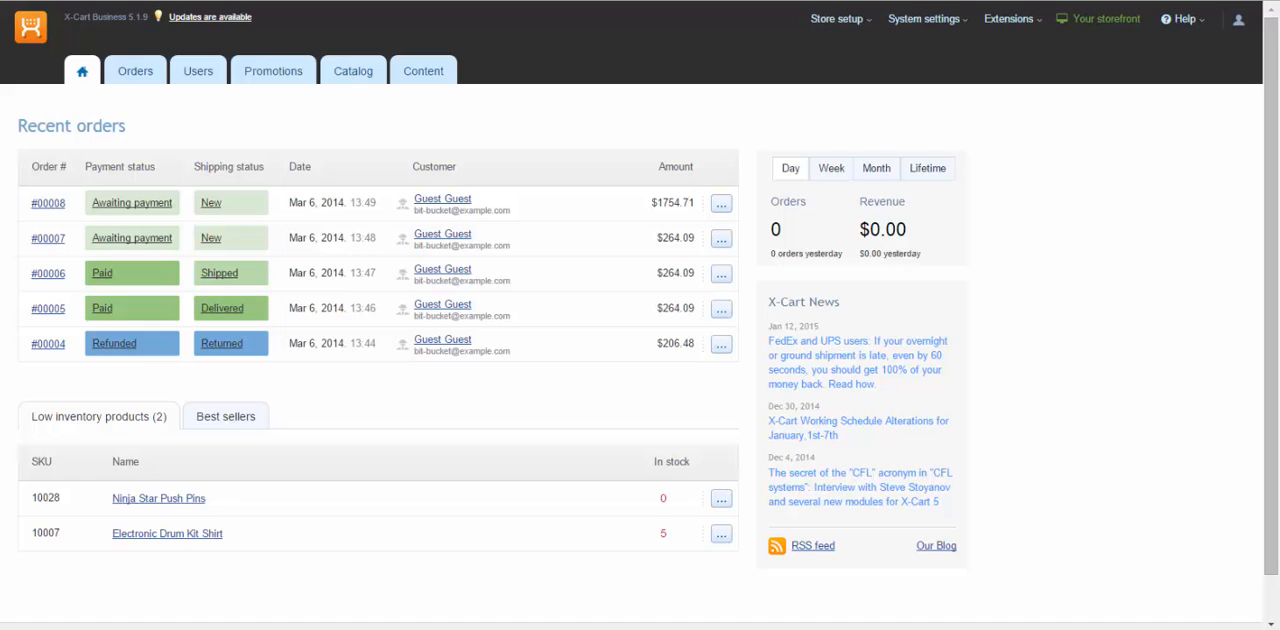
- Go to Store setup > Countries, states and zones and show the Zones list
left_click(832, 20)
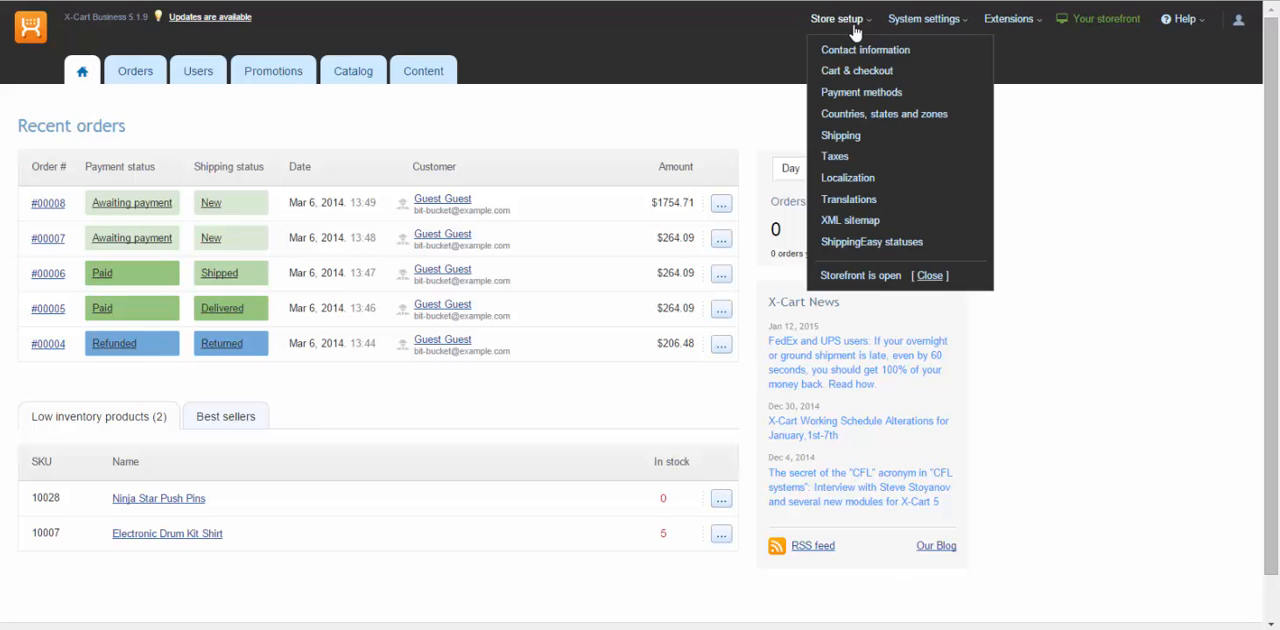
left_click(884, 112)
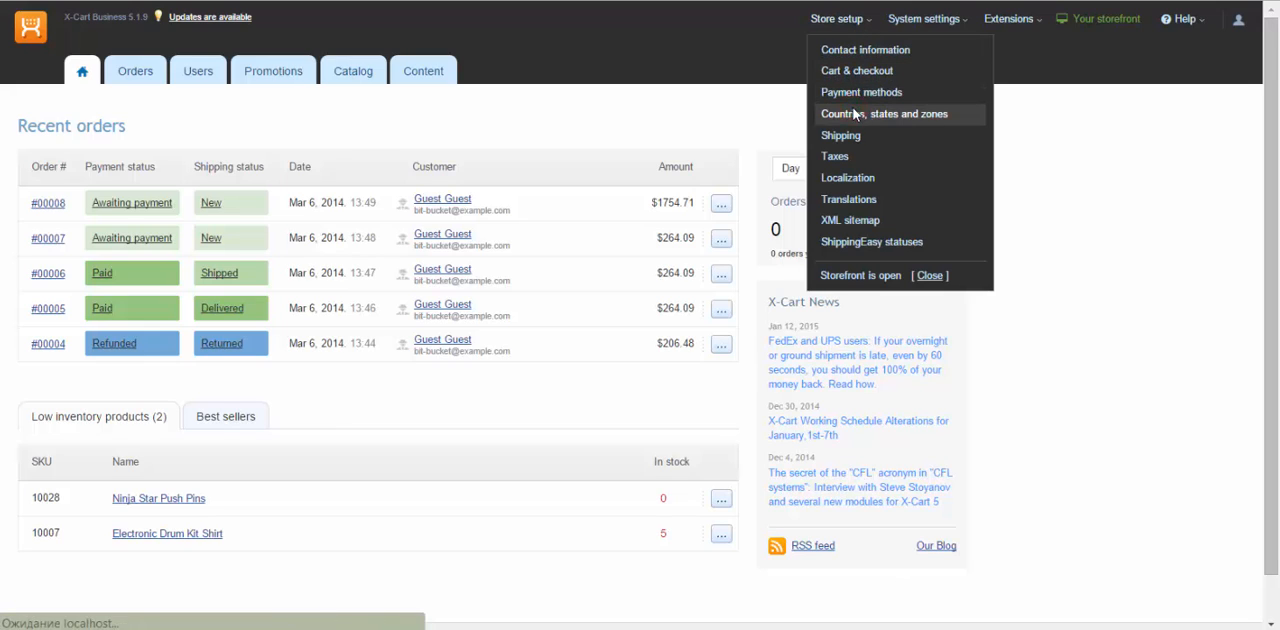
left_click(892, 112)
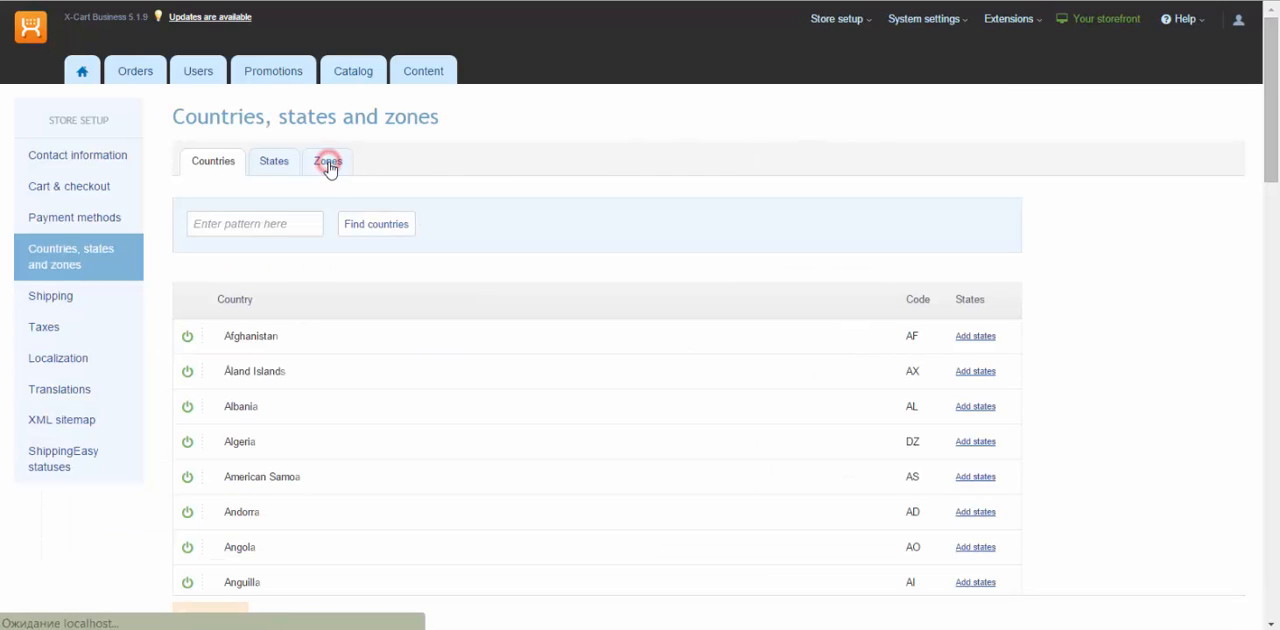
- Create and save a new shipping zone named US
left_click(328, 160)
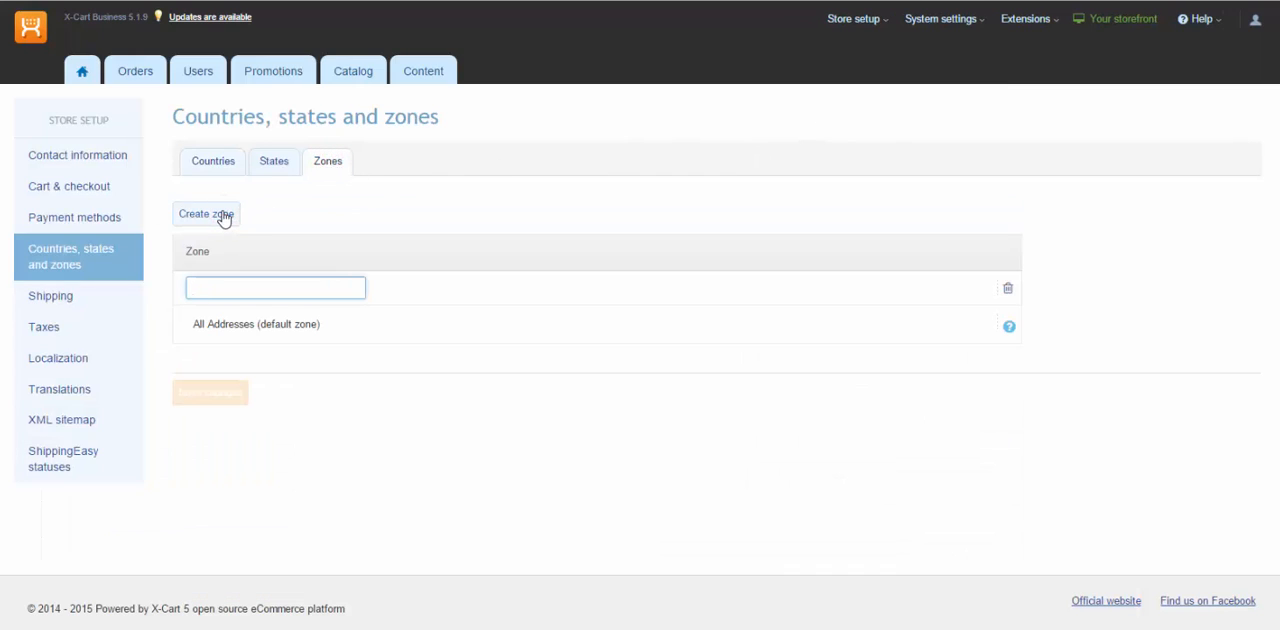
type("US")
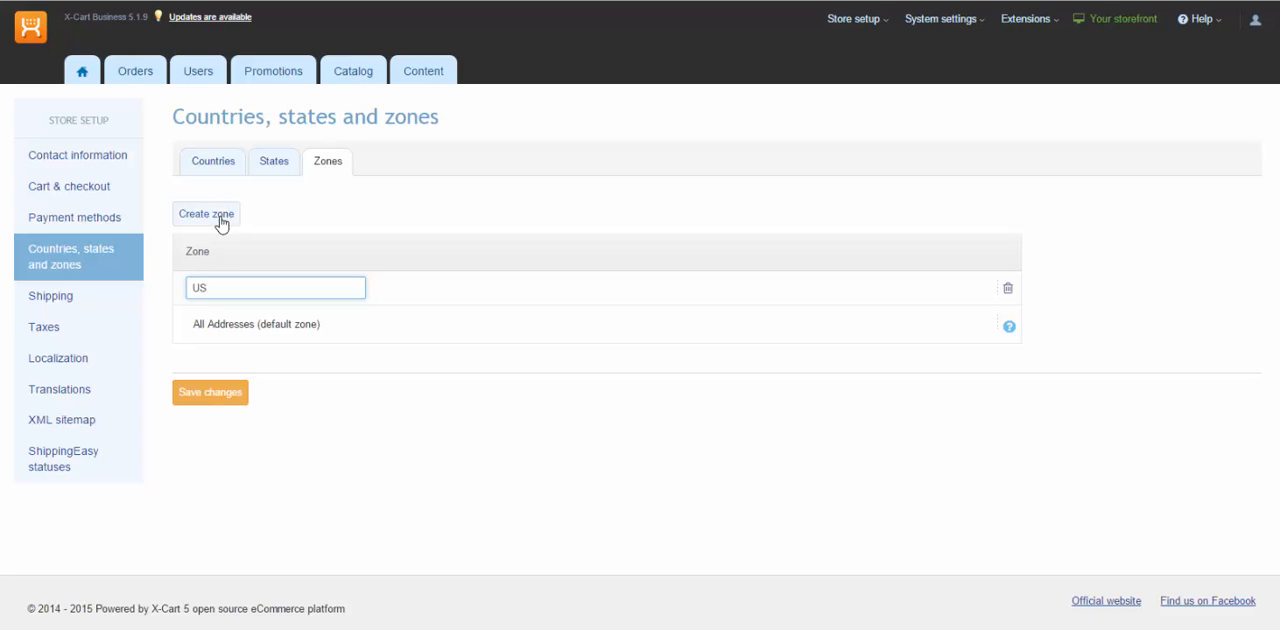
left_click(208, 392)
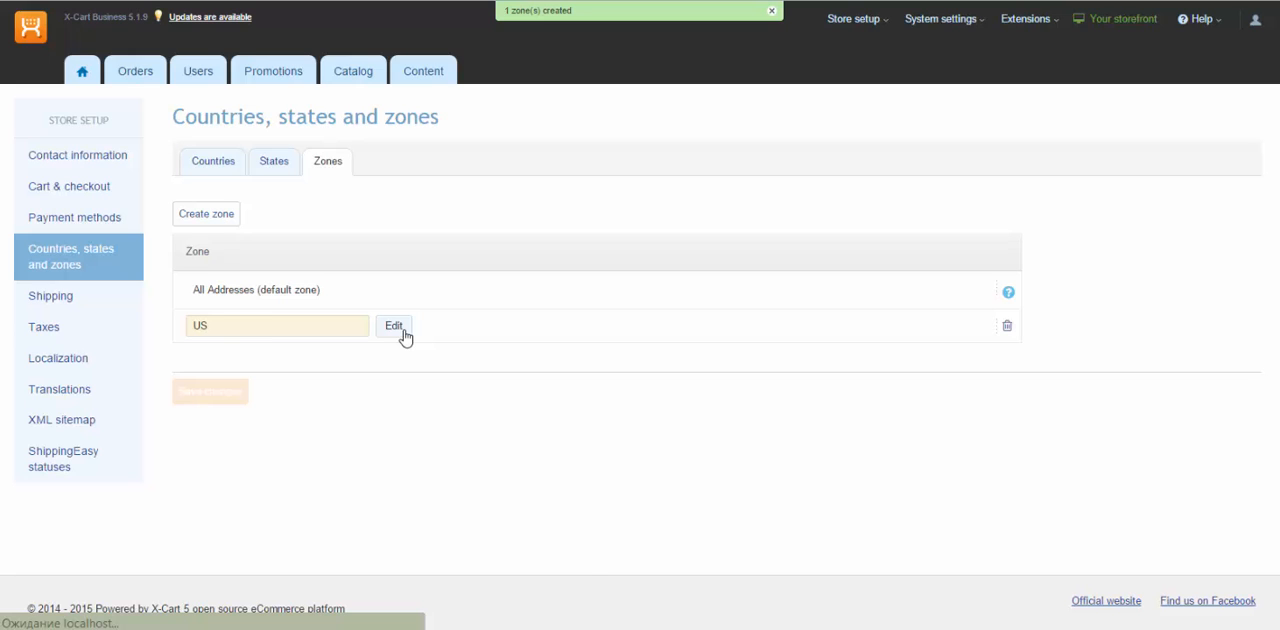
- Edit the US zone and move United States into its selected countries
left_click(392, 326)
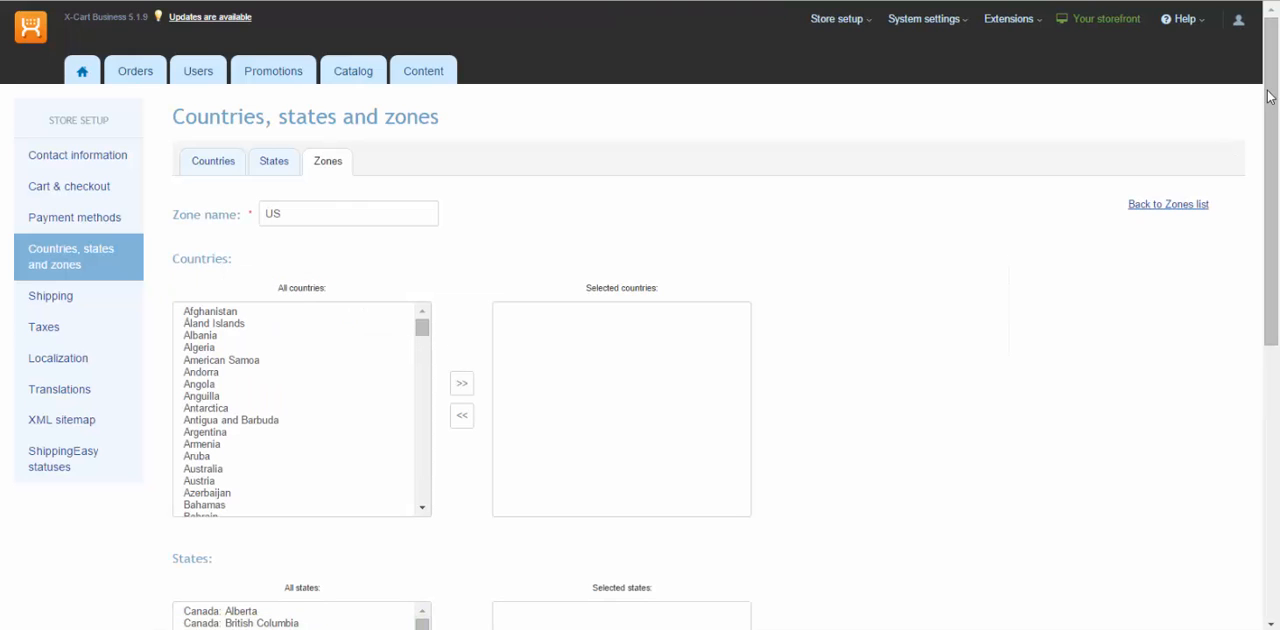
scroll("down", 3)
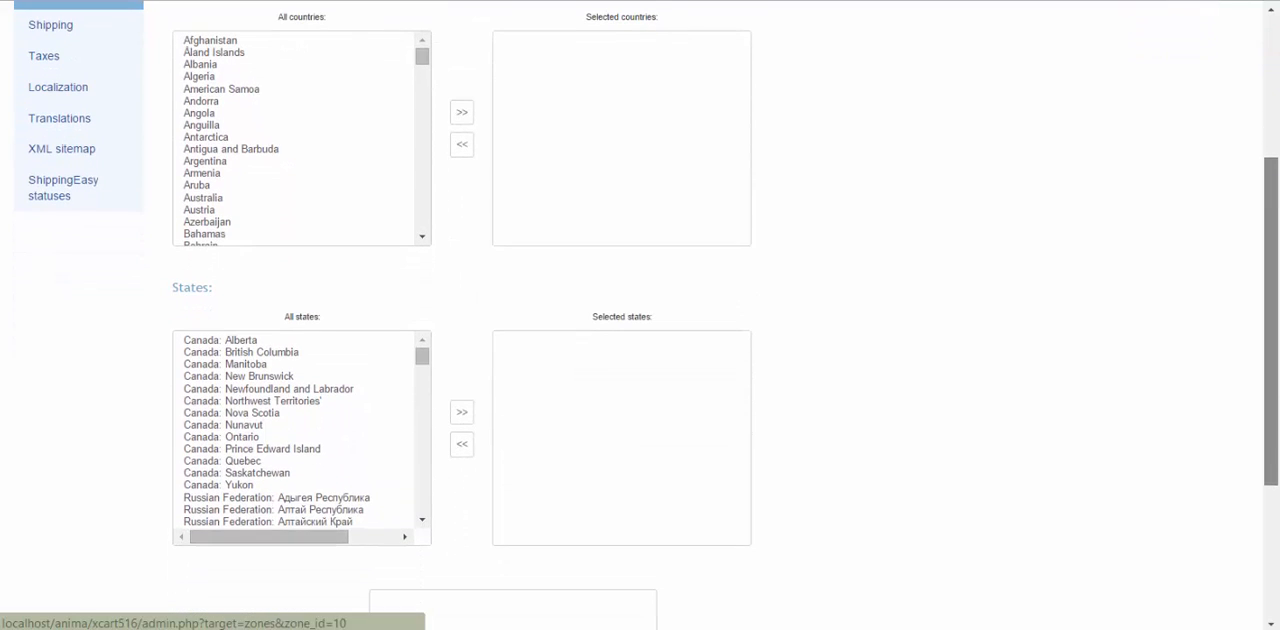
mouse_move(404, 228)
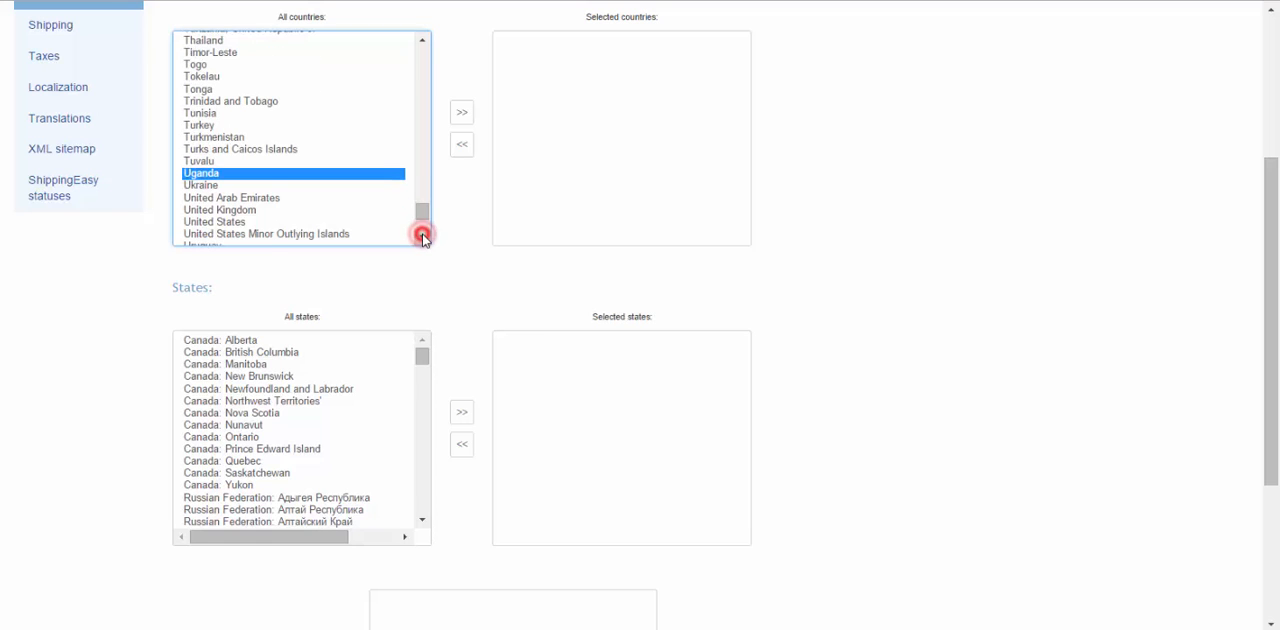
left_click(214, 220)
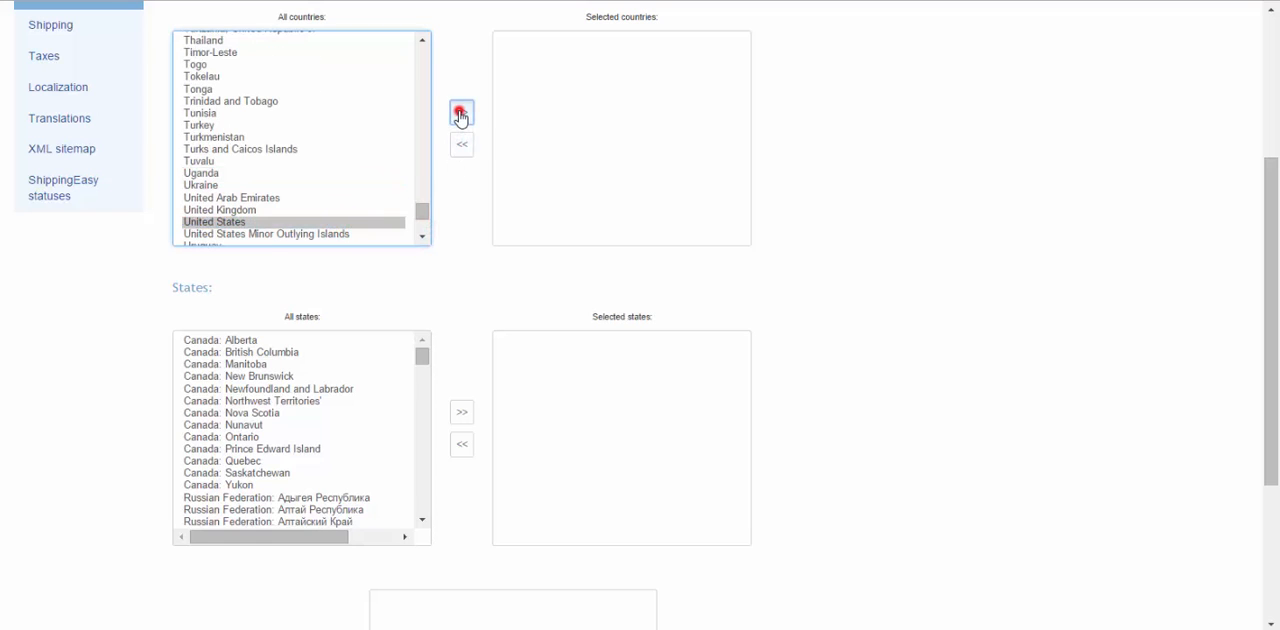
left_click(460, 112)
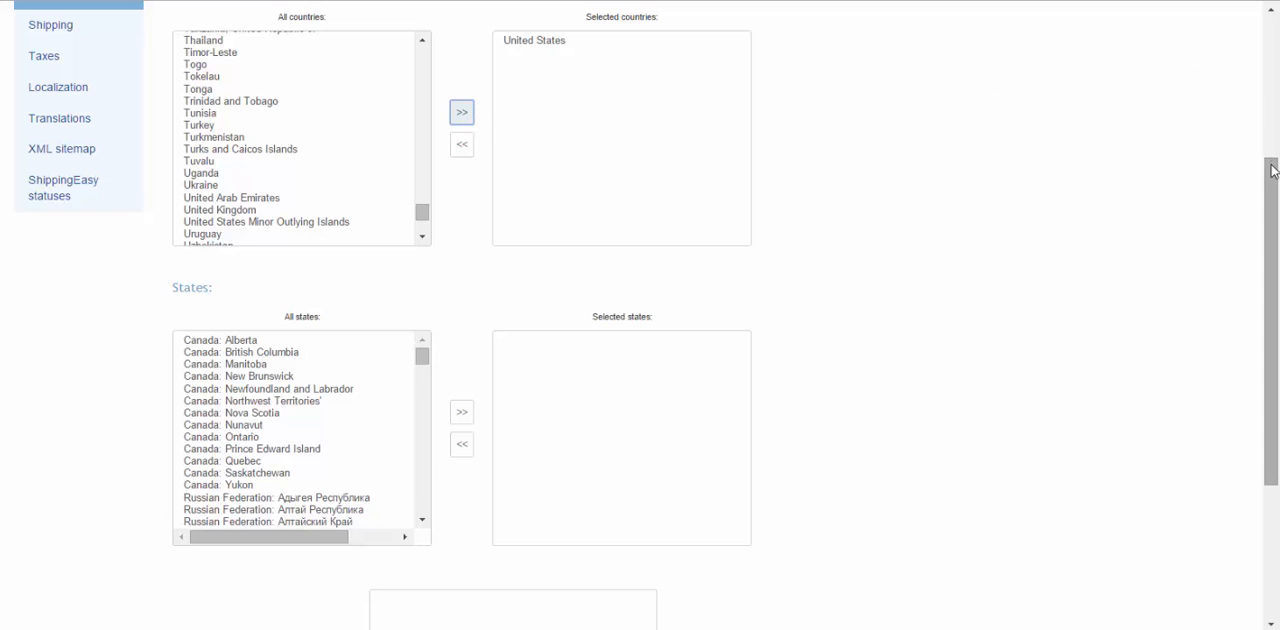
- Review the zip code mask examples and save the US zone details
scroll("down", 3)
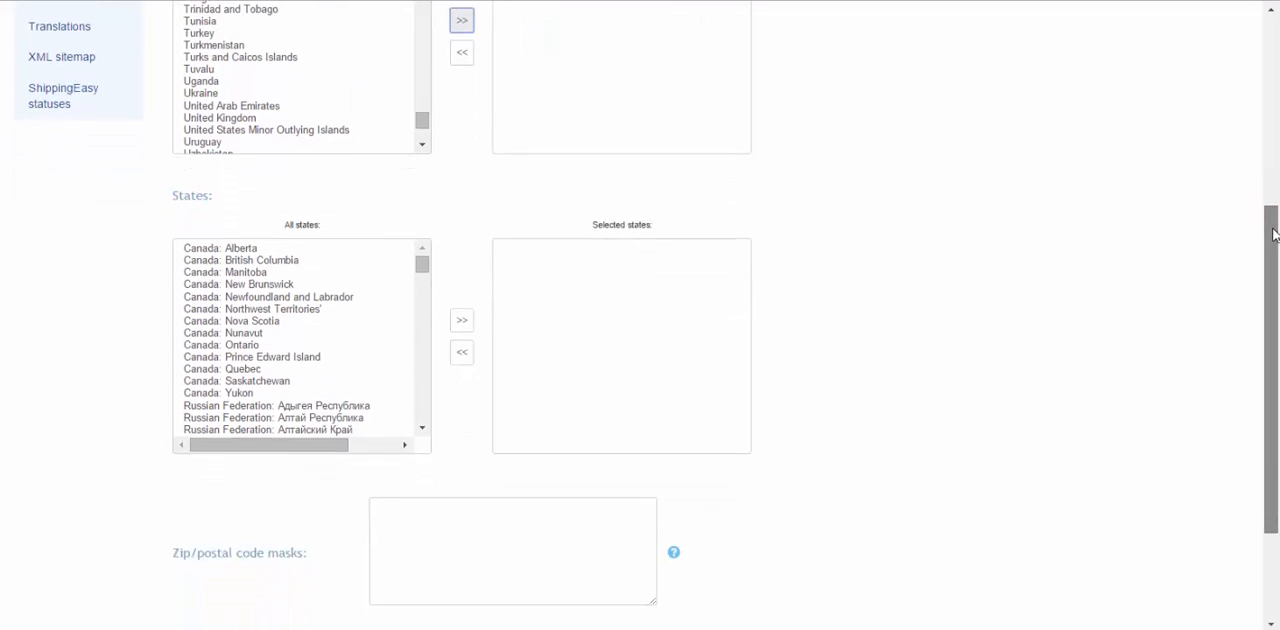
scroll("down", 3)
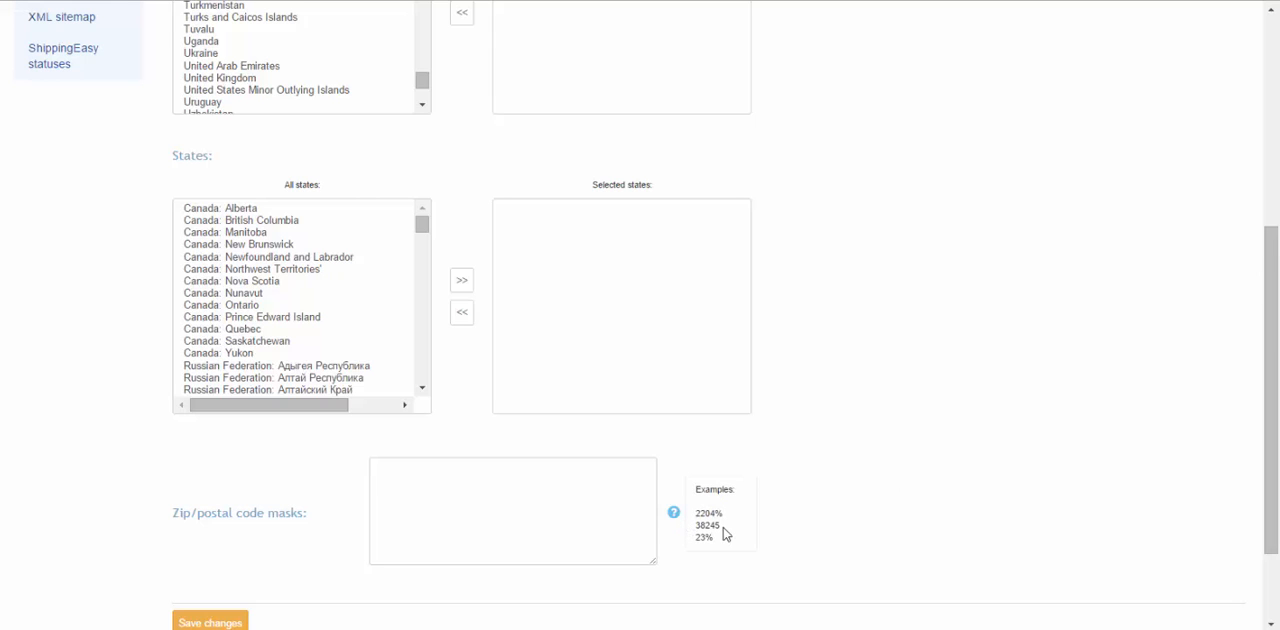
left_click(210, 624)
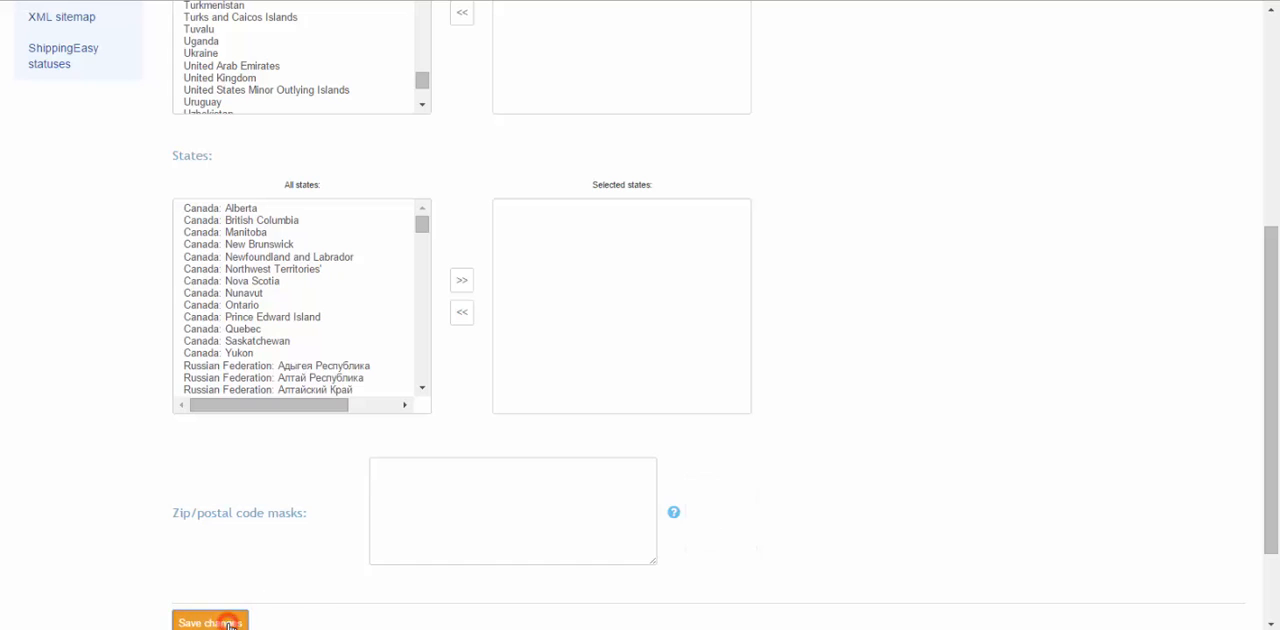
left_click(212, 620)
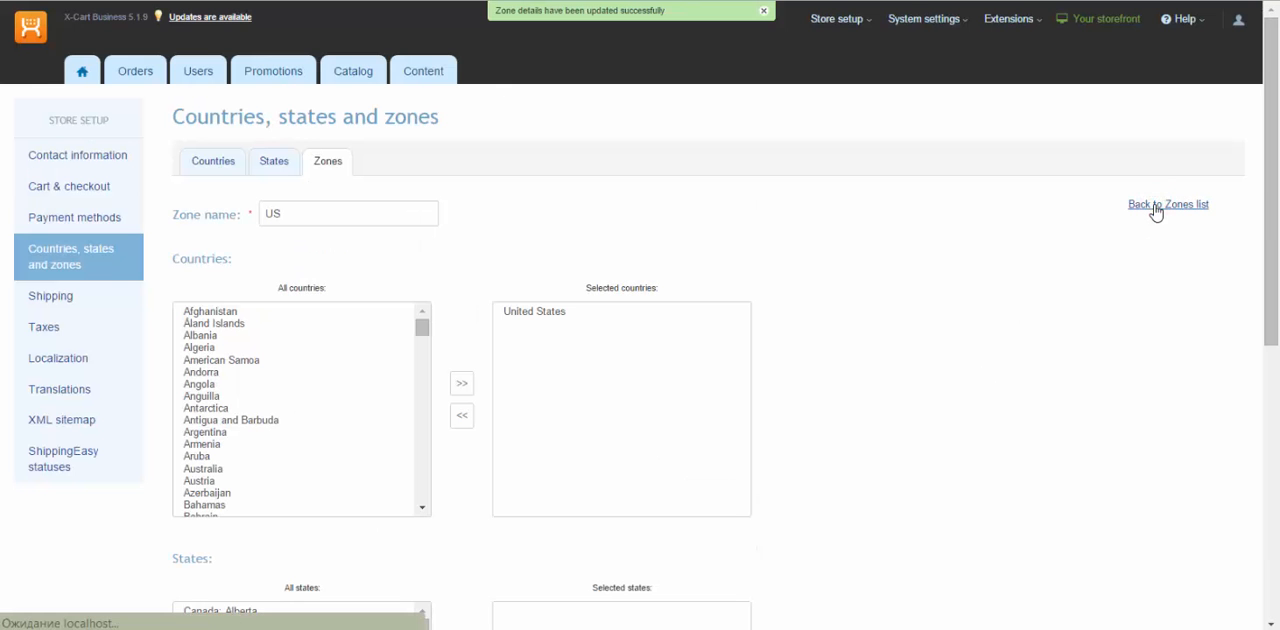
- Back on the Zones list, create and save a second zone named CA
left_click(1166, 204)
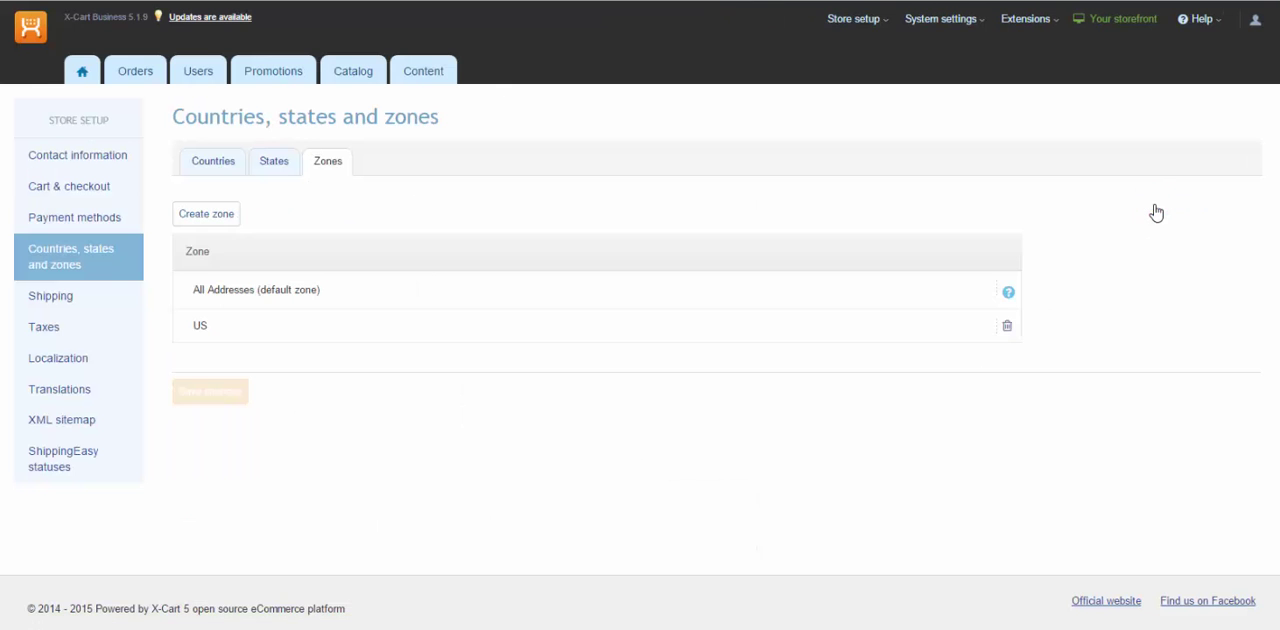
left_click(206, 212)
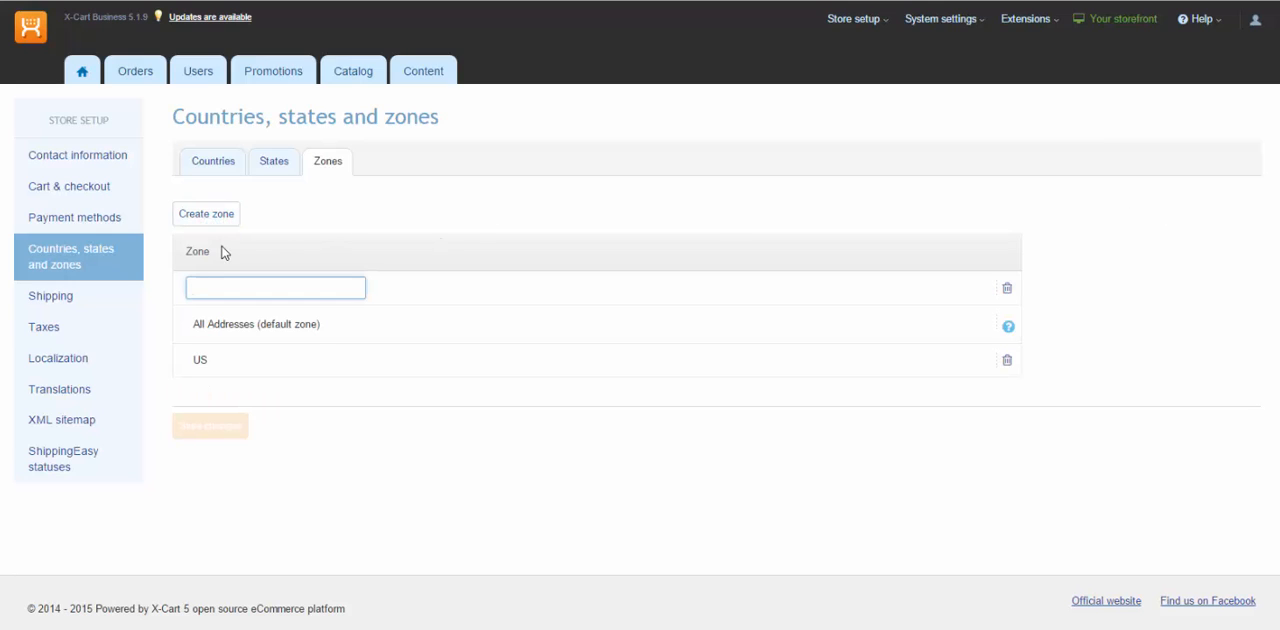
type("CA")
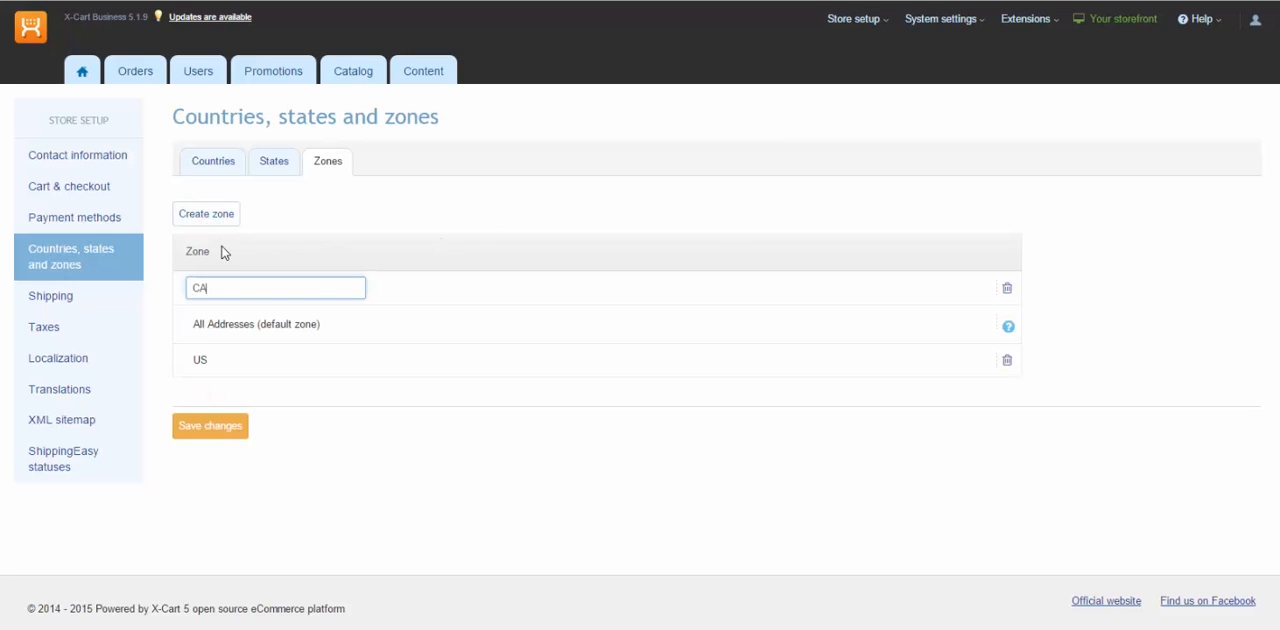
left_click(210, 426)
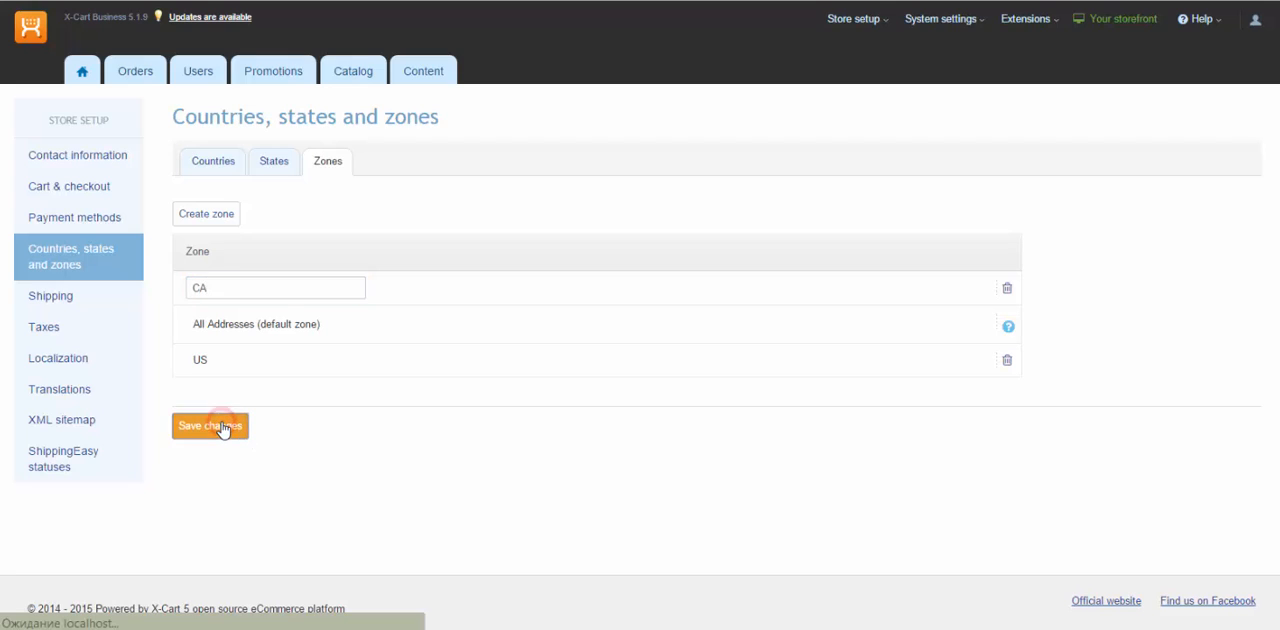
left_click(210, 426)
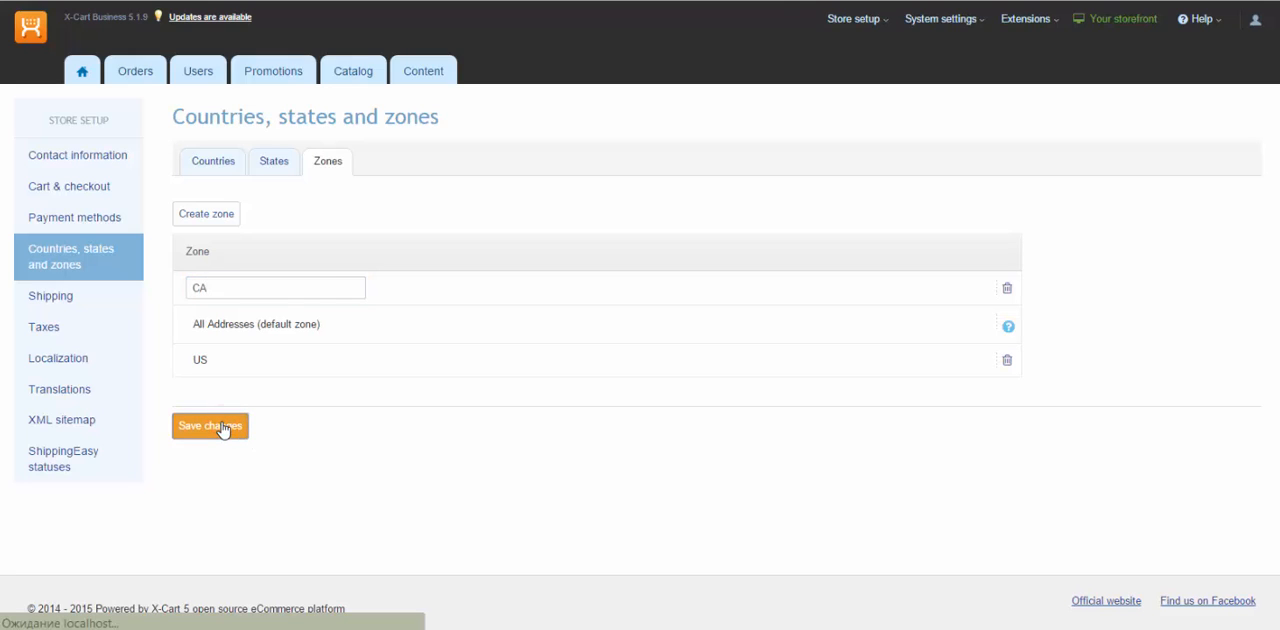
left_click(210, 426)
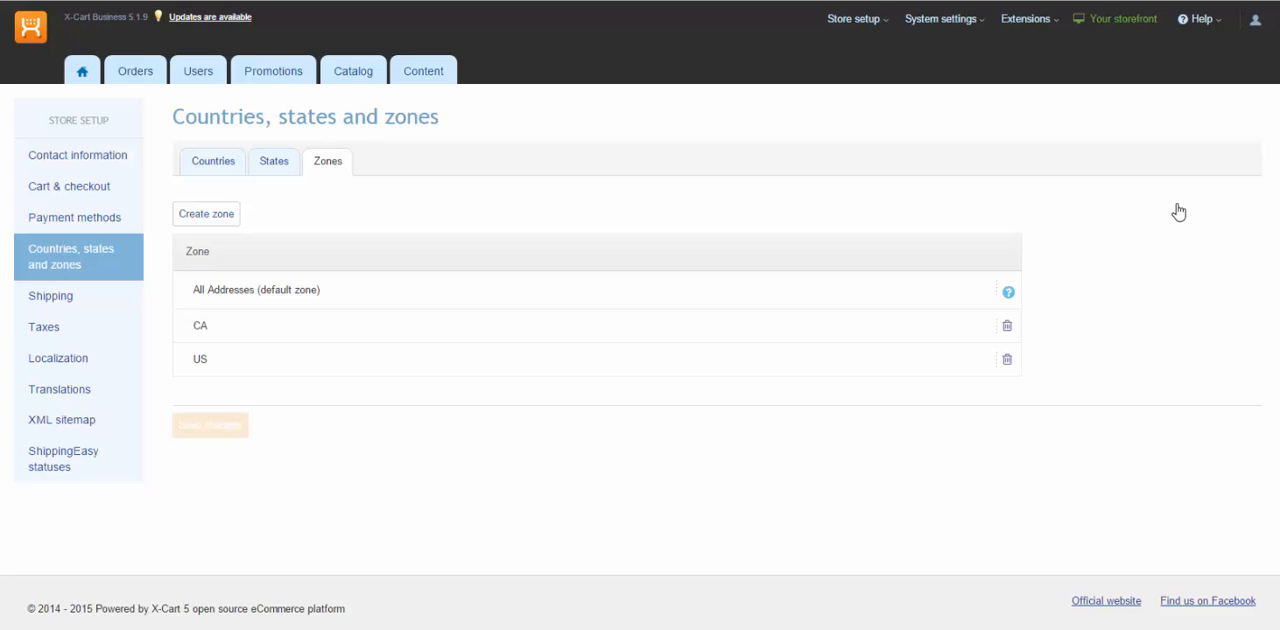
left_click(848, 20)
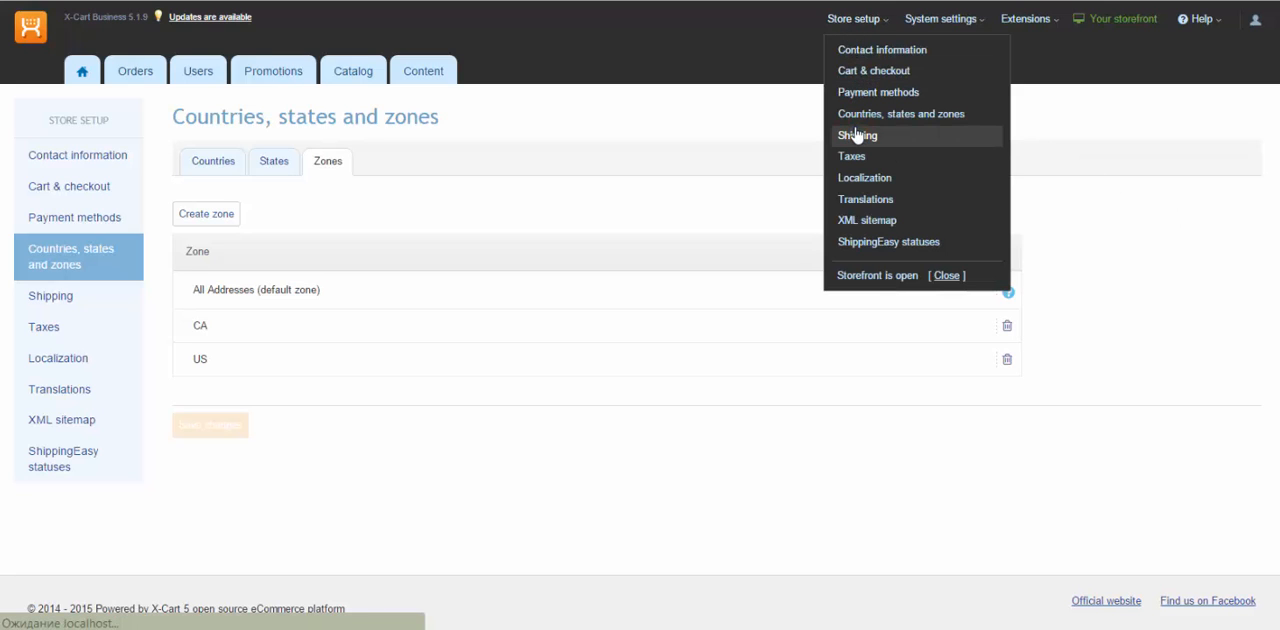
- In Shipping settings, add custom methods Courier and Local Pickup and save them
left_click(854, 136)
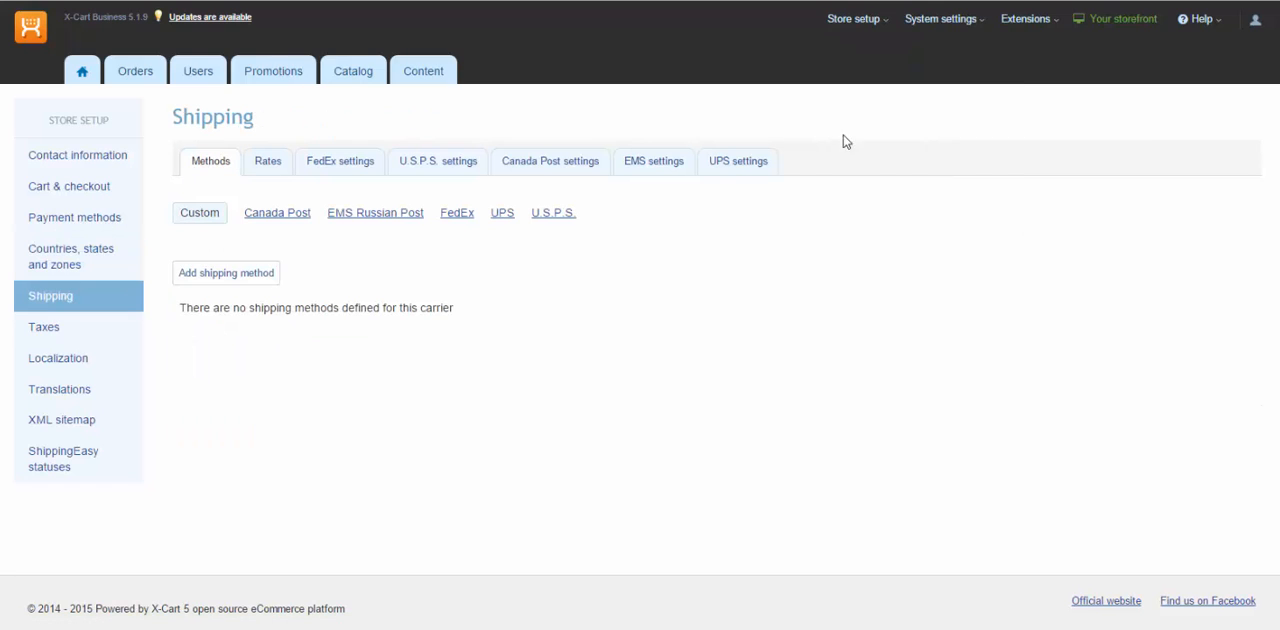
left_click(224, 272)
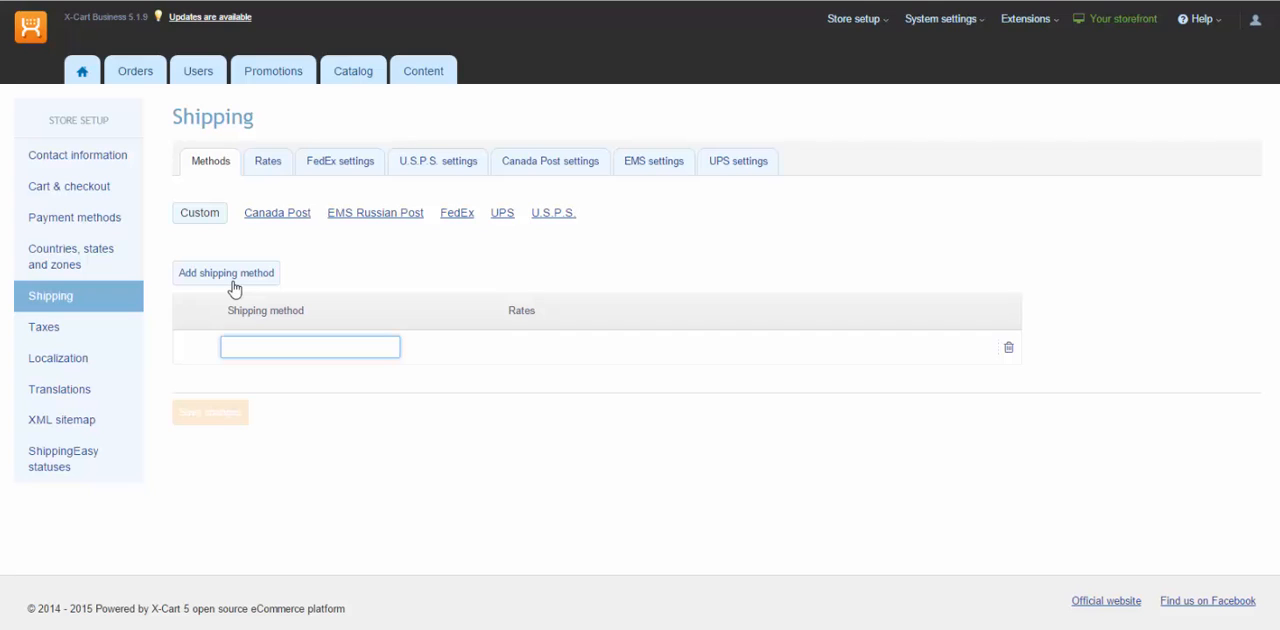
type("Courier")
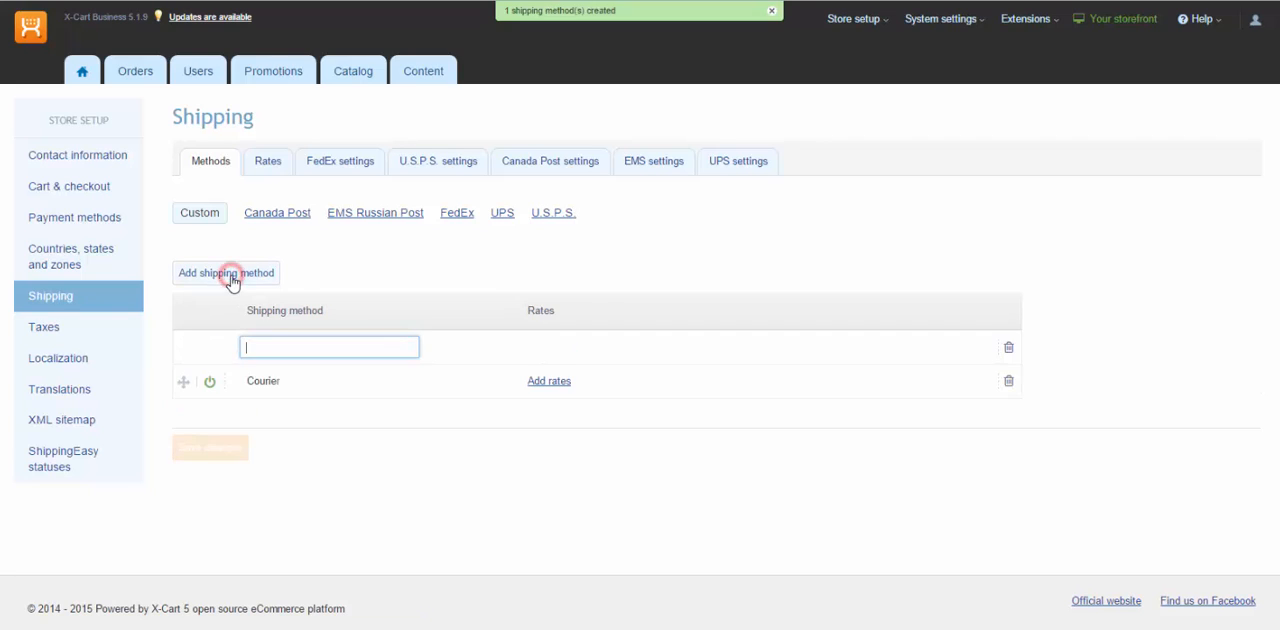
type("Local Pickup")
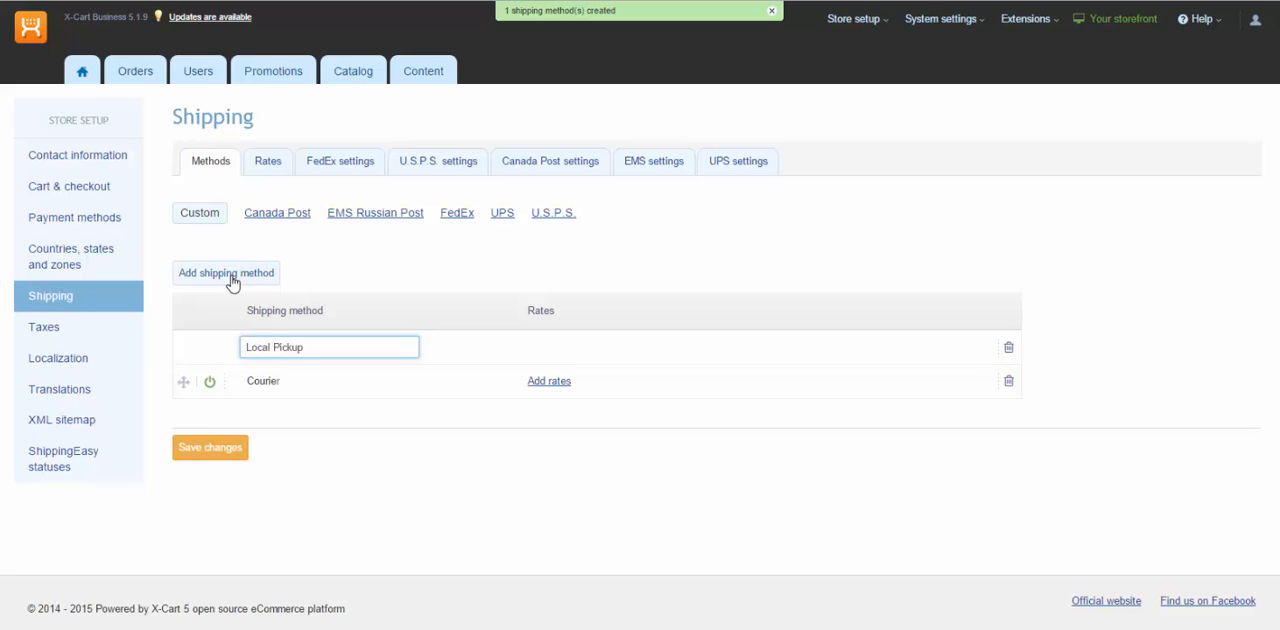
left_click(210, 448)
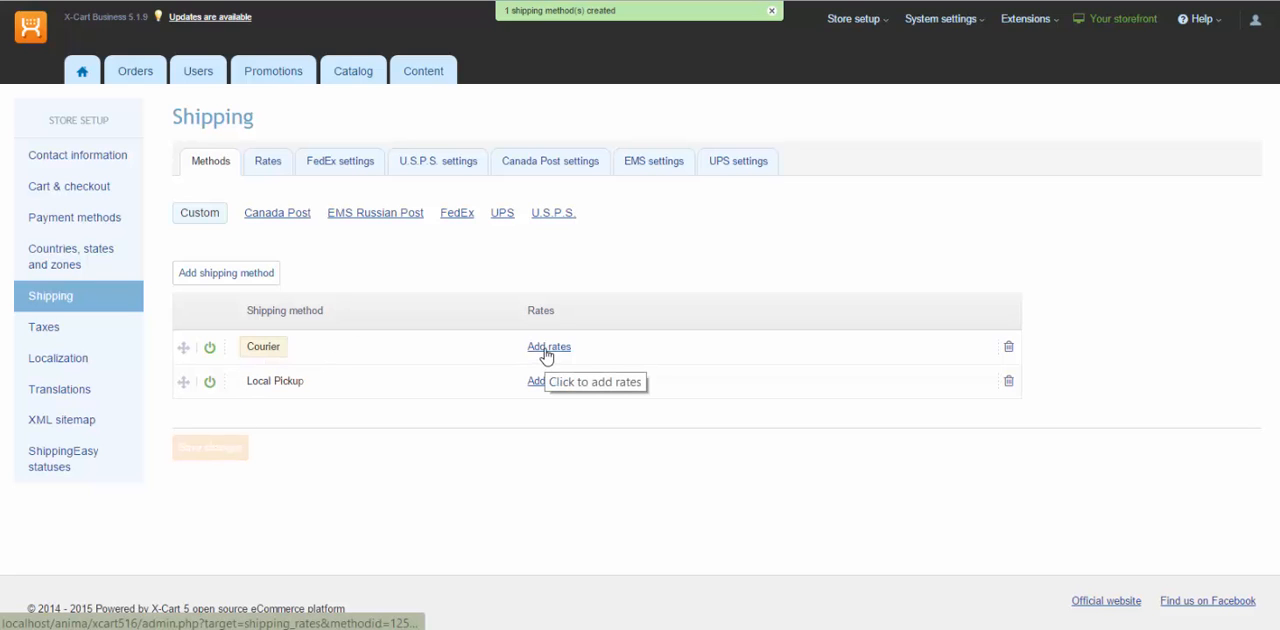
- Add a Courier rate for the US zone with flat rate 15.00
left_click(548, 346)
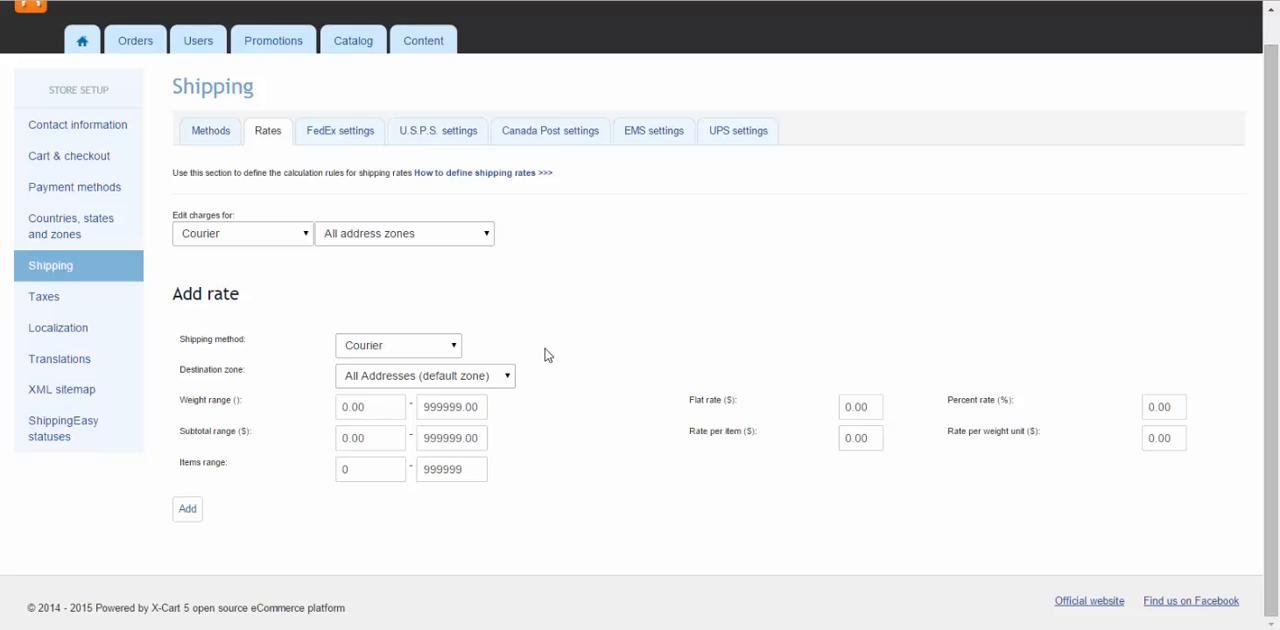
mouse_move(512, 382)
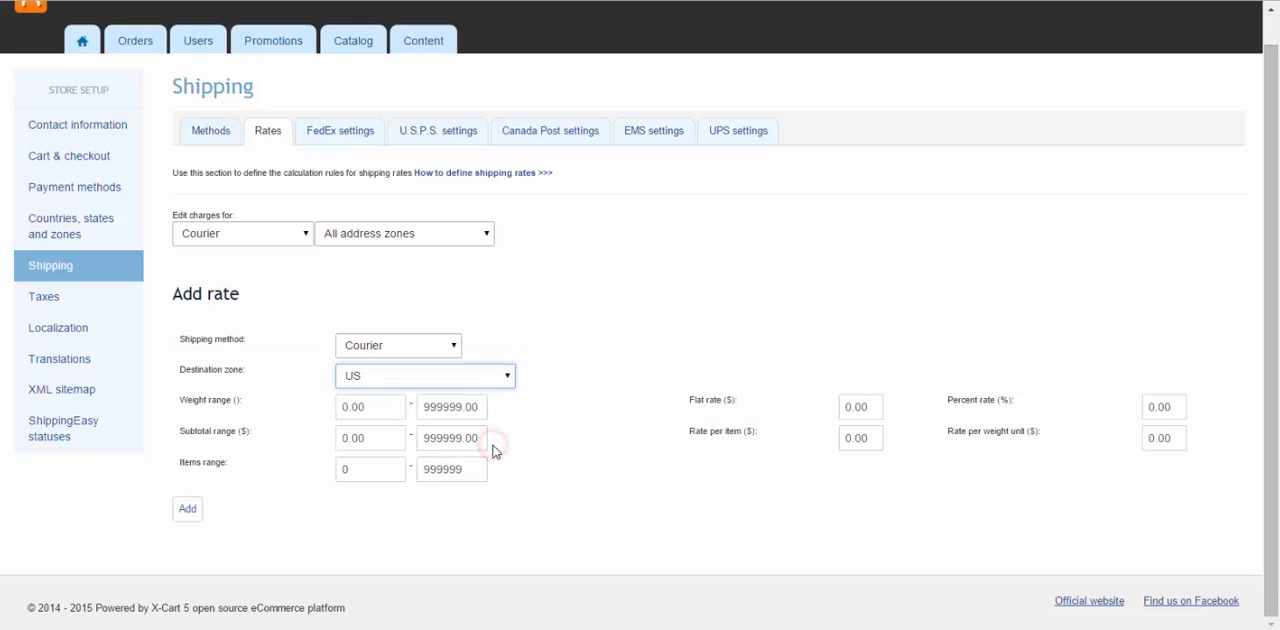
left_click(860, 406)
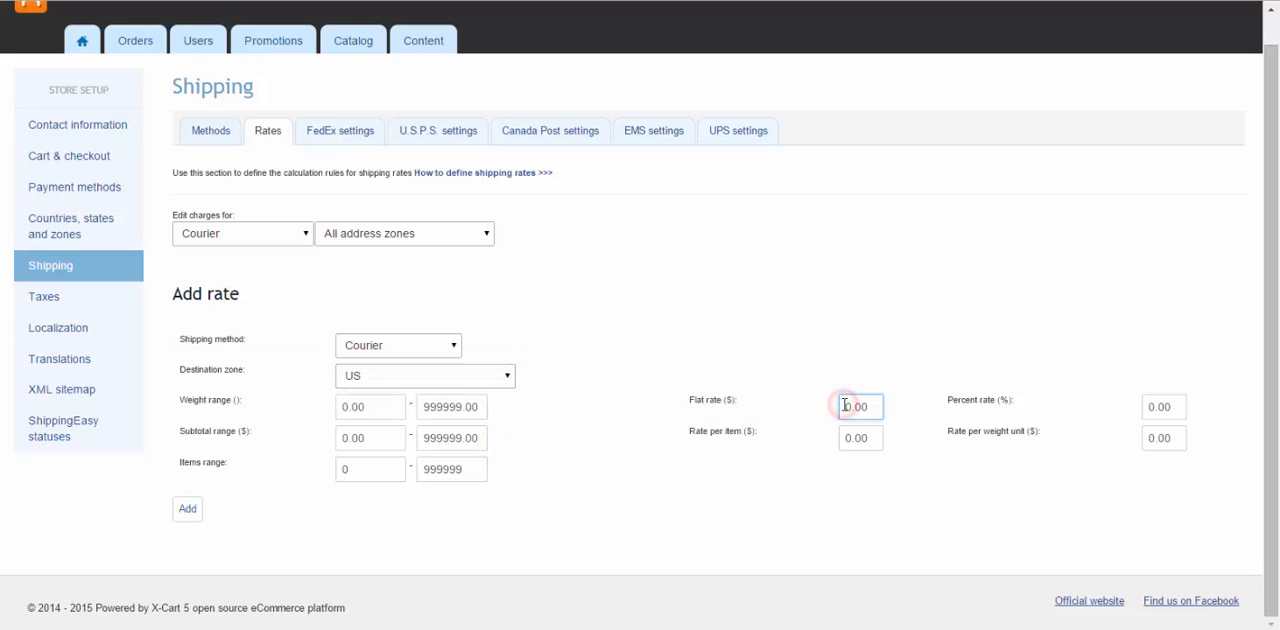
type("15.00")
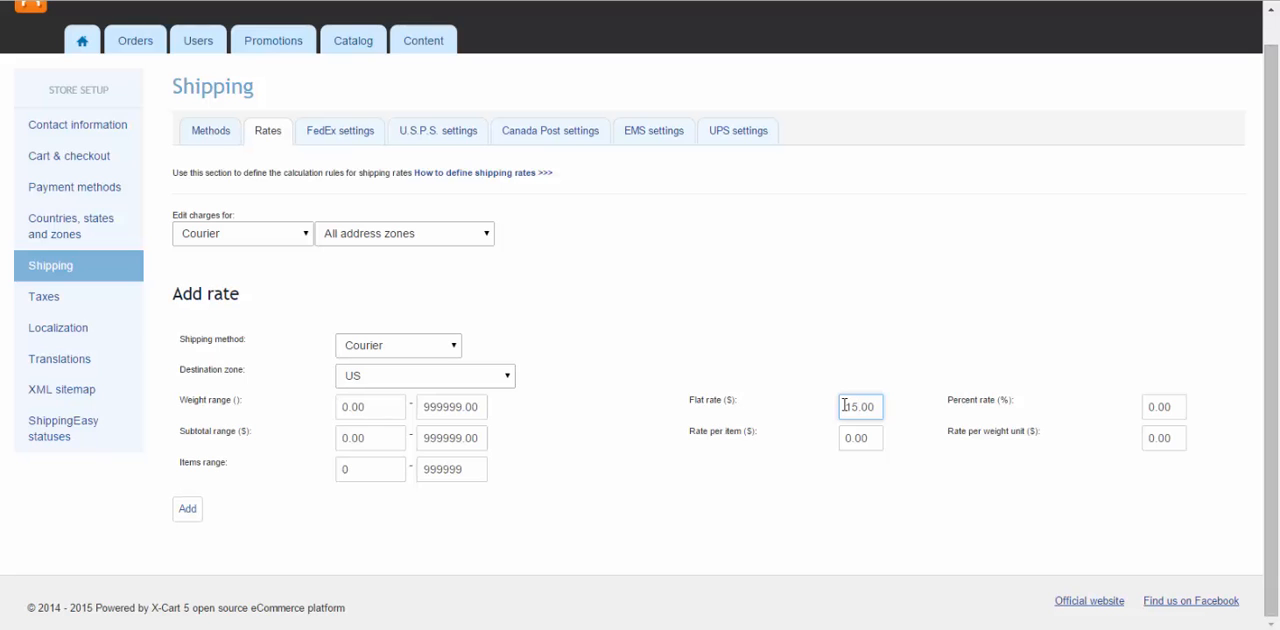
left_click(188, 508)
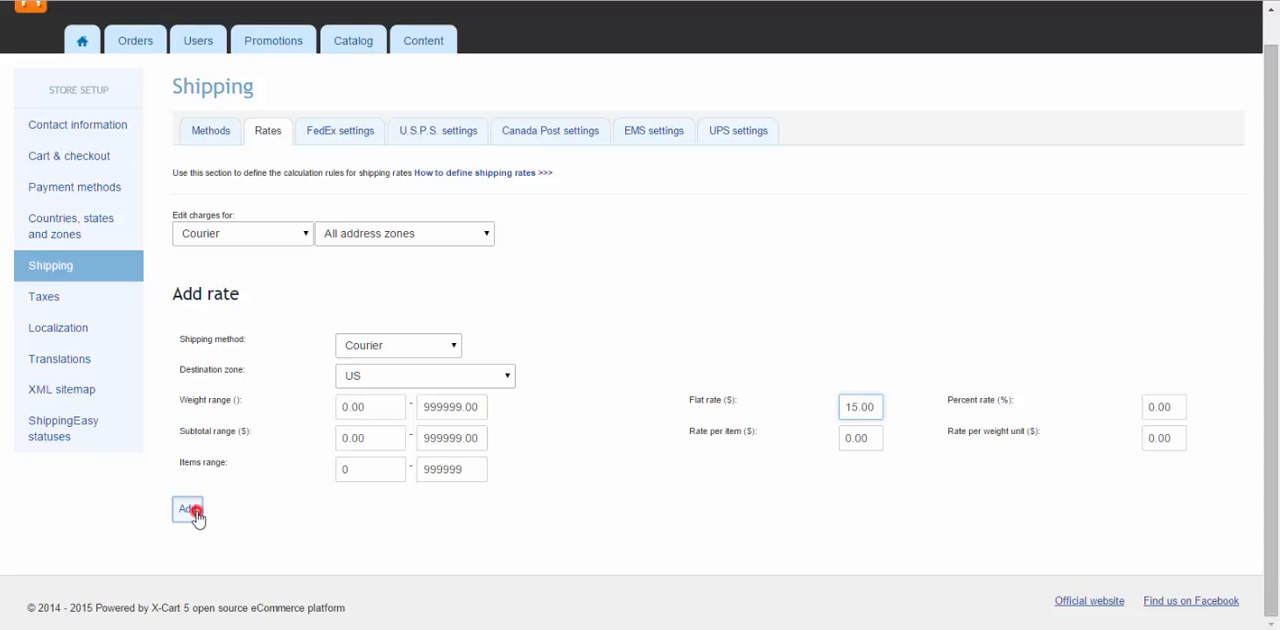
left_click(188, 510)
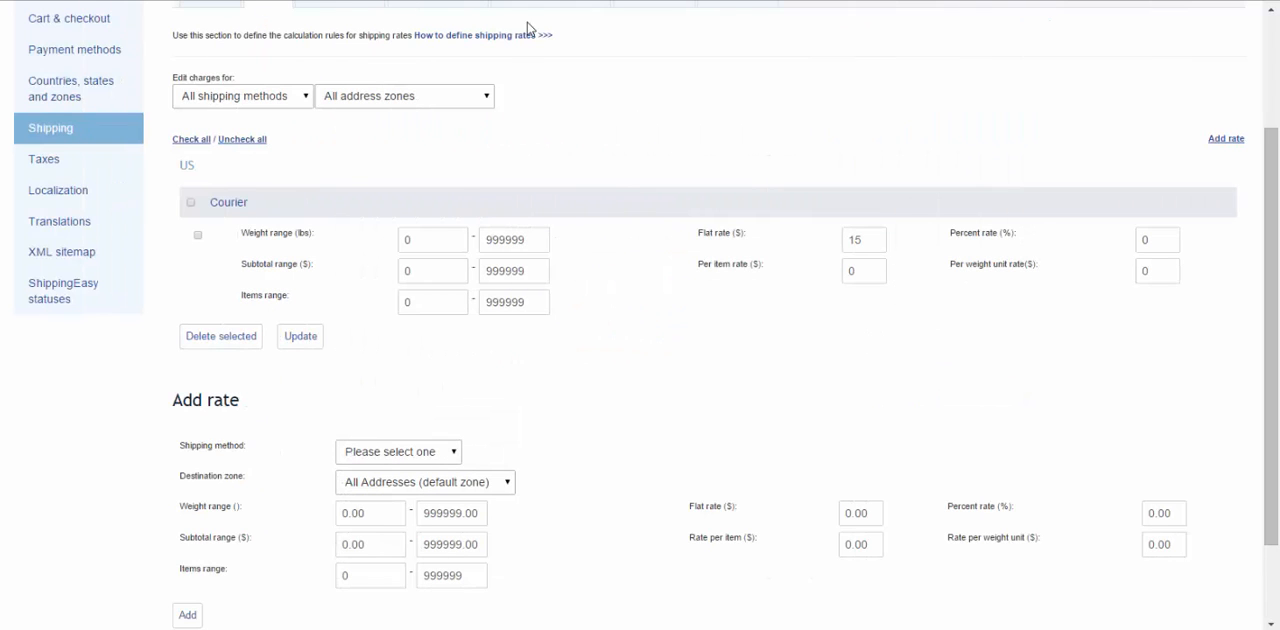
scroll("up", 3)
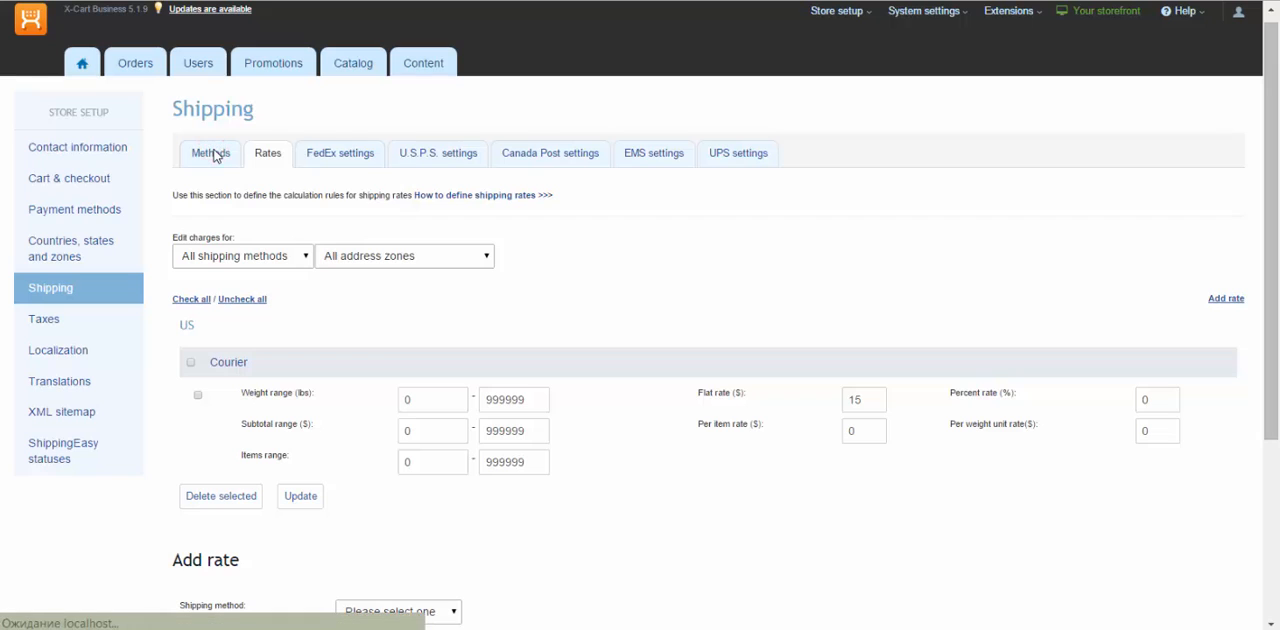
- Add a Local Pickup rate for the CA zone with zero charges
left_click(210, 152)
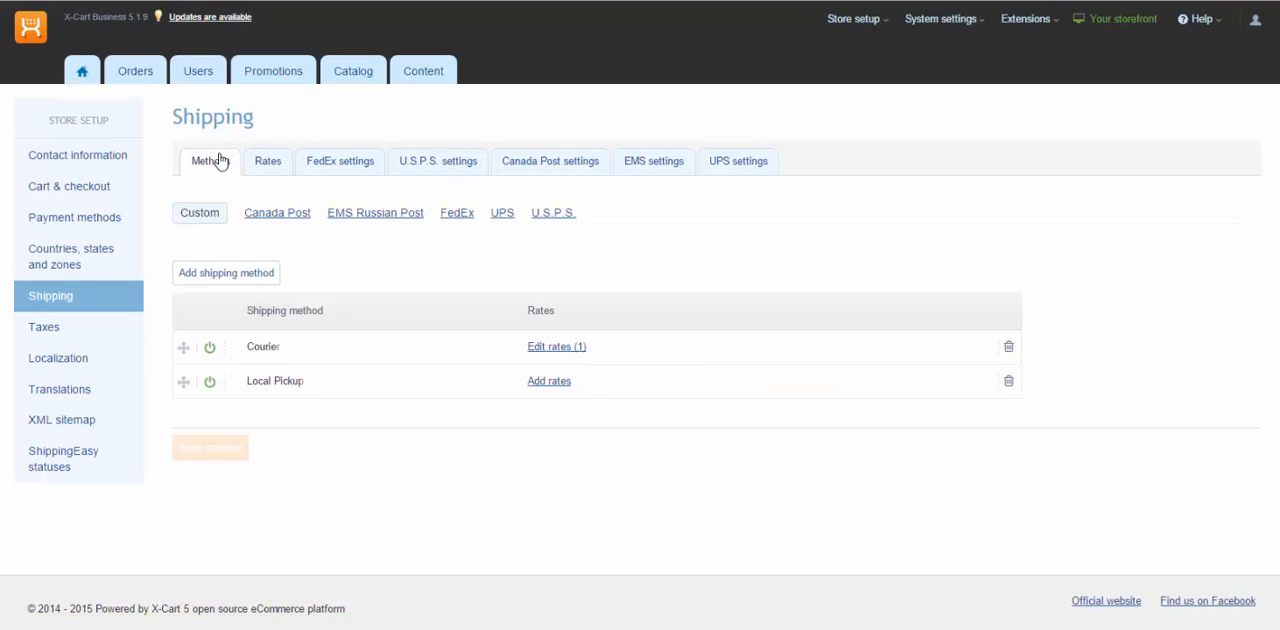
mouse_move(612, 512)
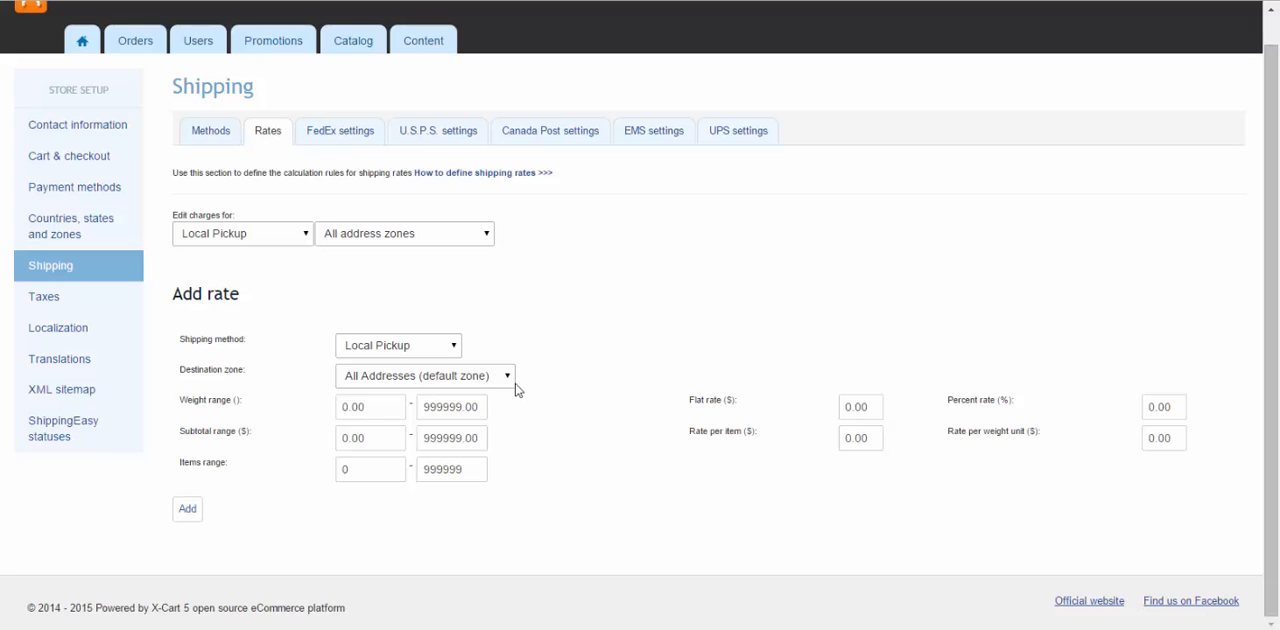
left_click(424, 376)
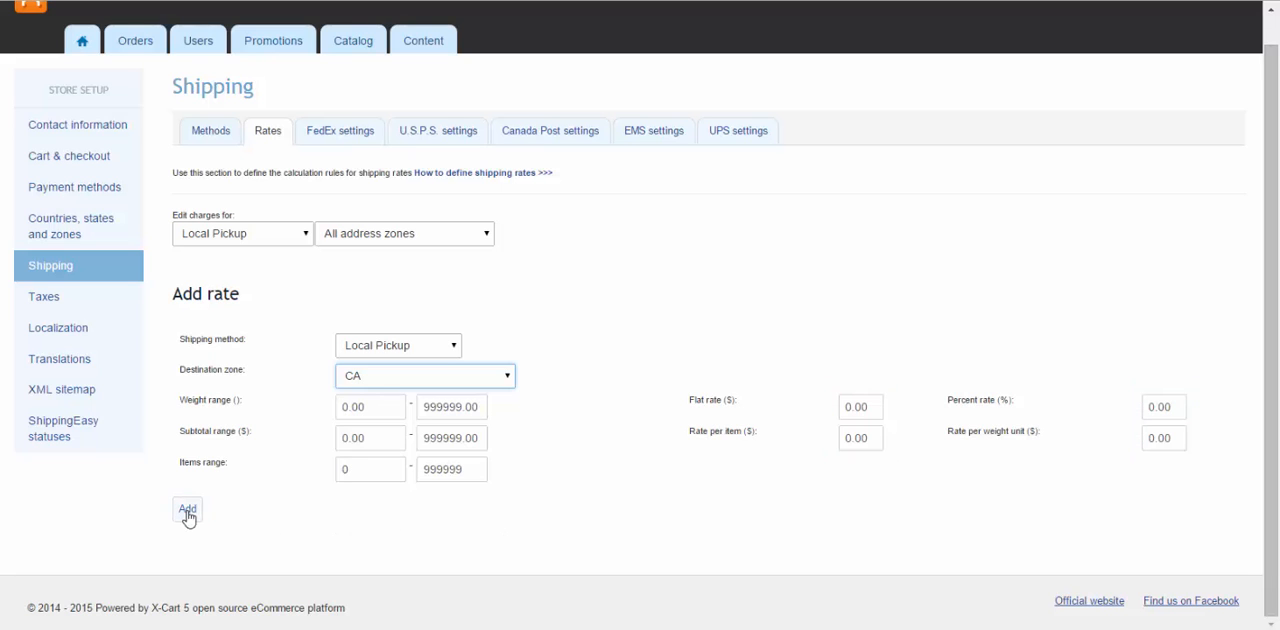
left_click(188, 508)
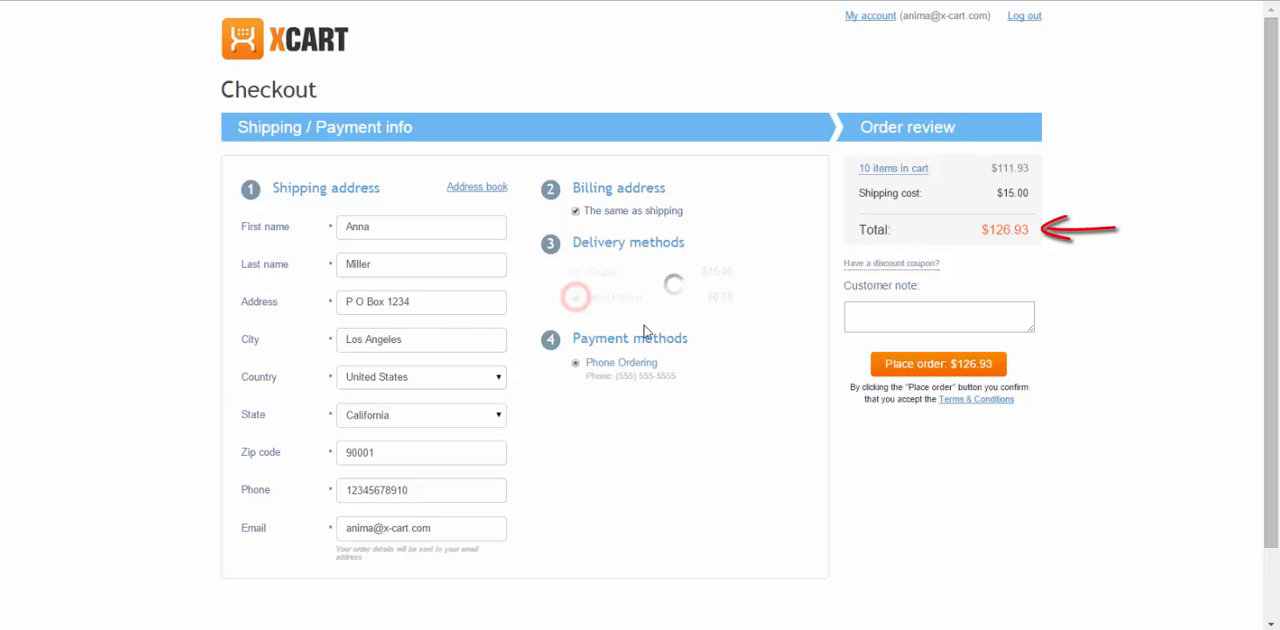
- At storefront checkout choose Local Pickup for the US address, then switch Country to United Kingdom
left_click(574, 296)
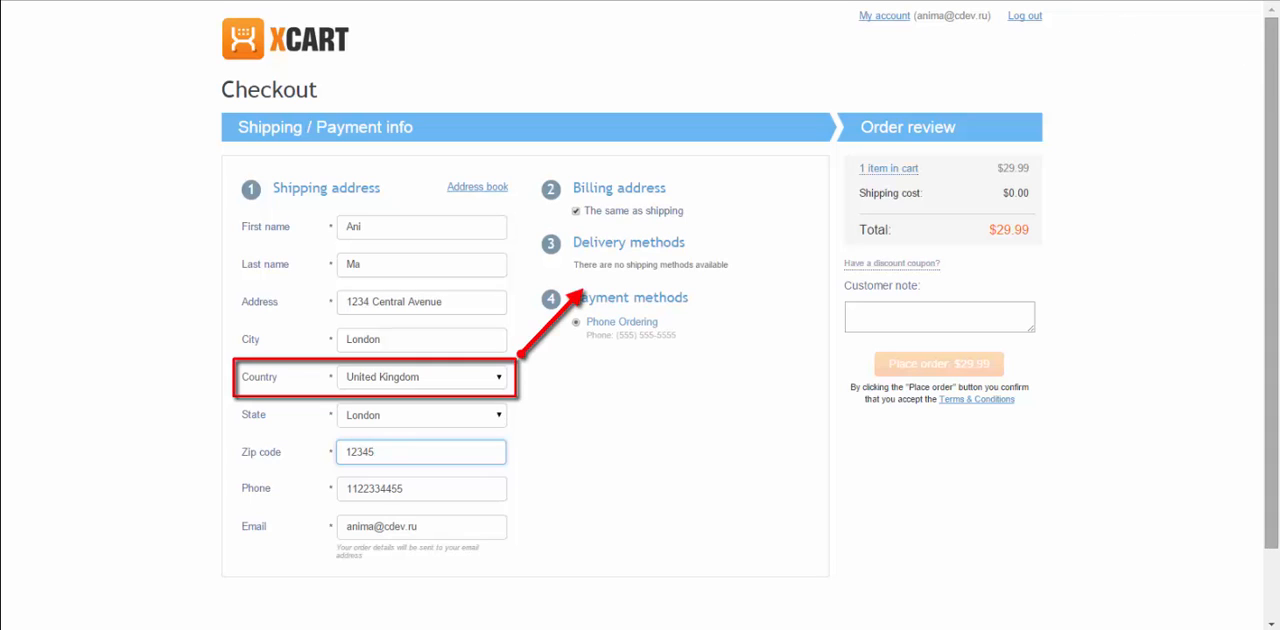
left_click(940, 362)
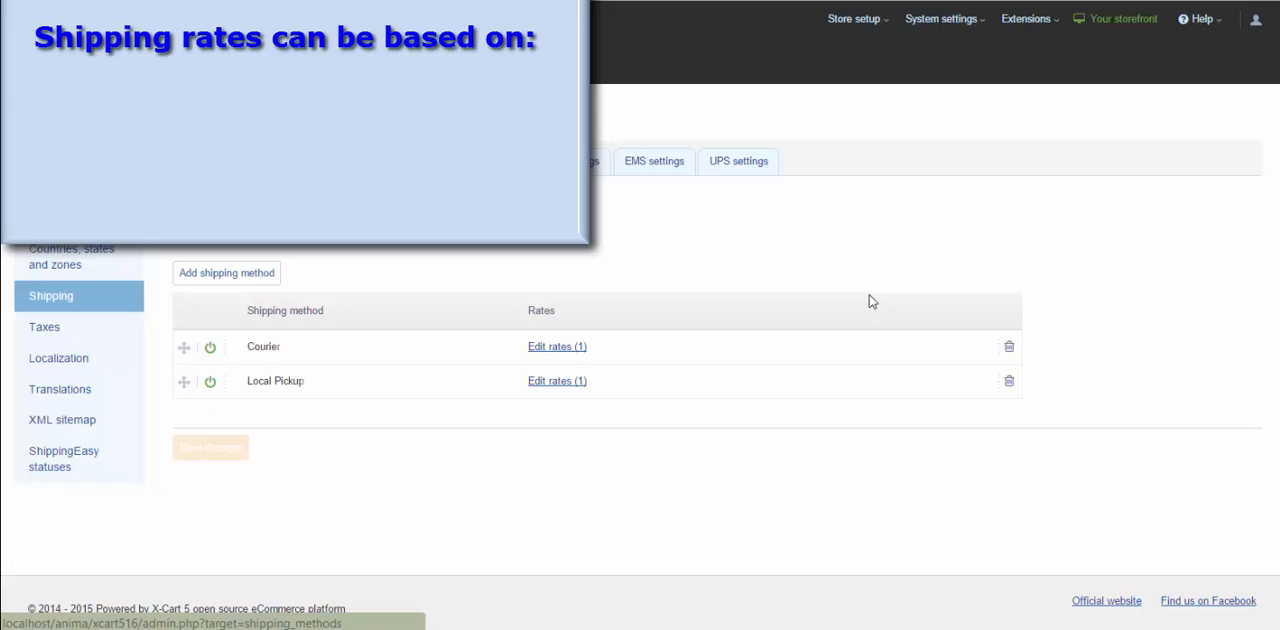
- Edit the Courier rates so the US $15 rate covers subtotals 0 to 100
left_click(556, 346)
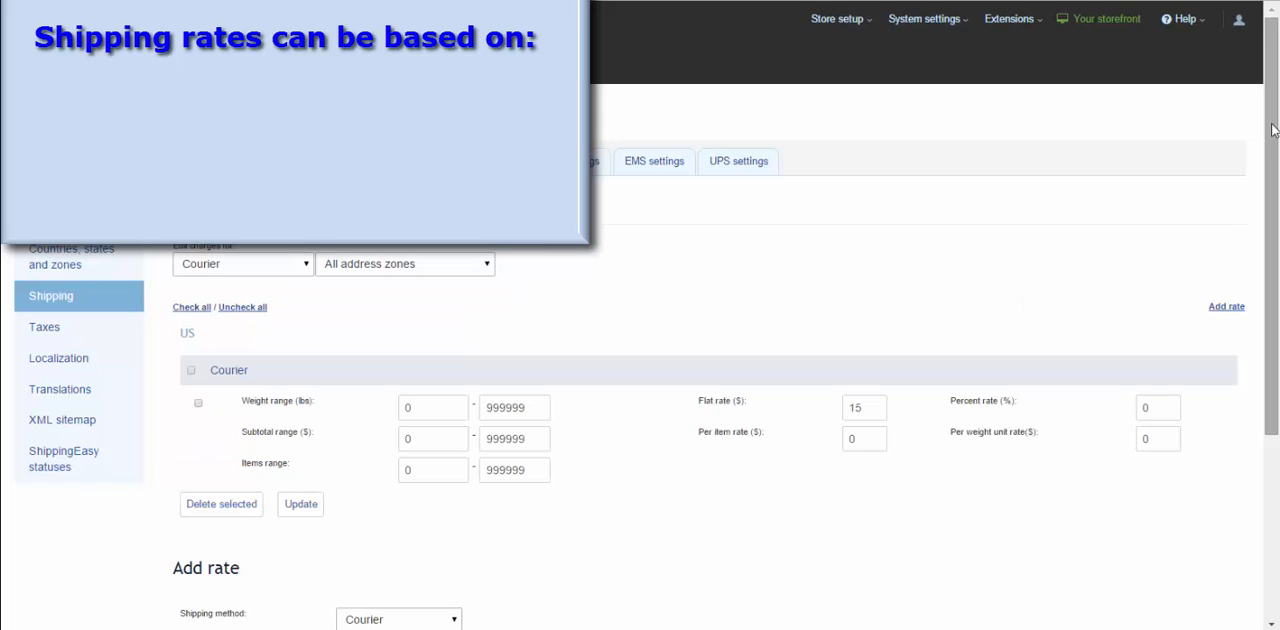
scroll("down", 3)
type("100")
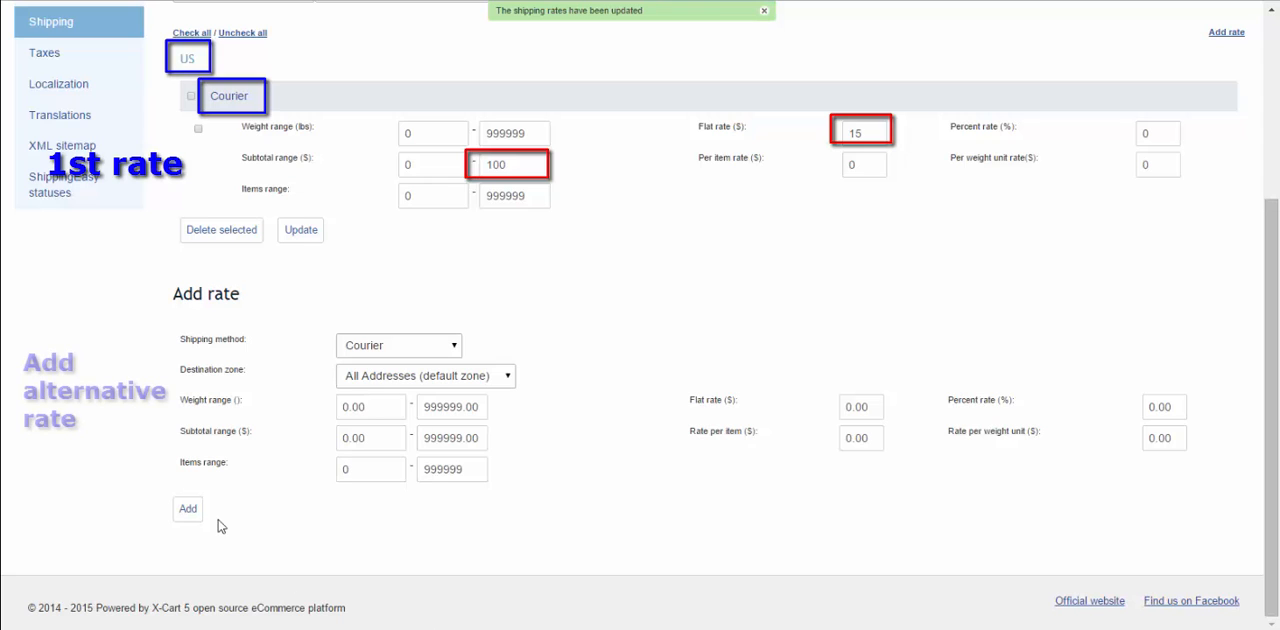
- Add a second US Courier rate: flat 5 for subtotals from 100 upward
left_click(426, 376)
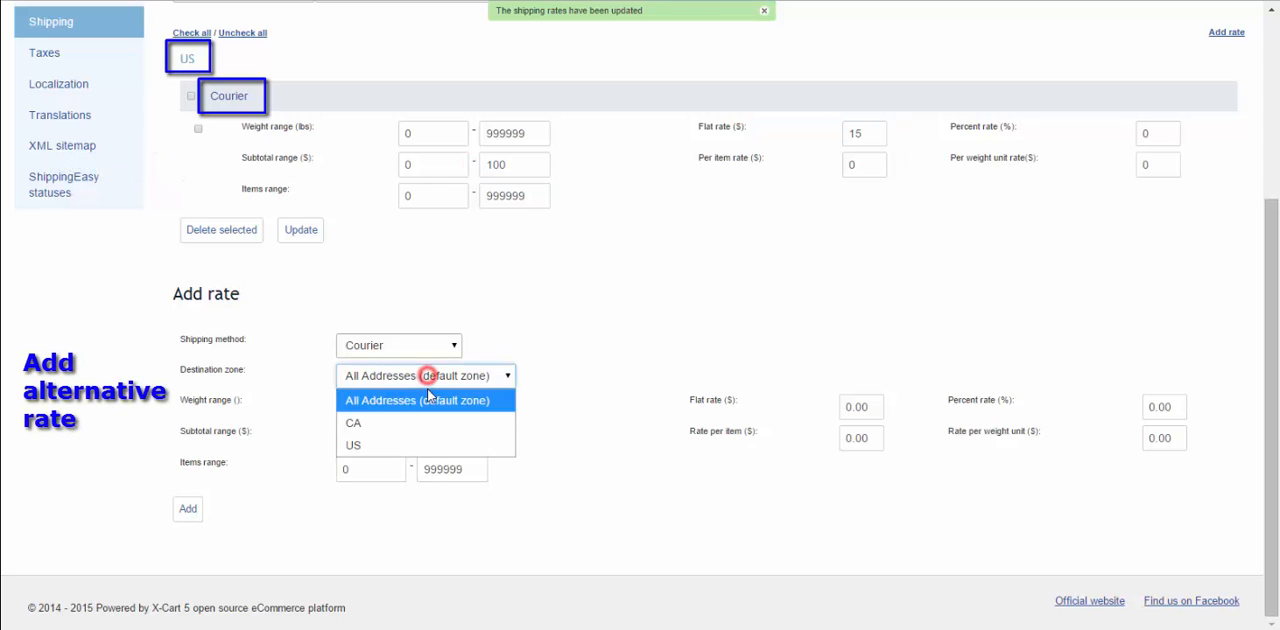
left_click(352, 444)
type("100")
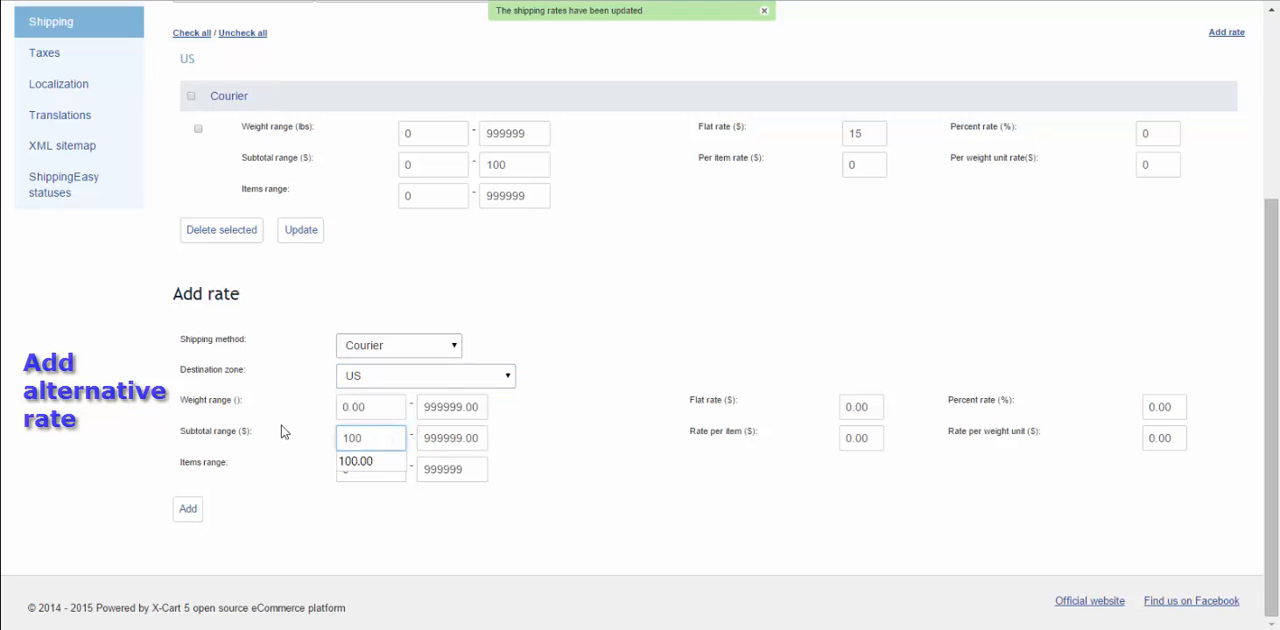
left_click(452, 438)
type("5")
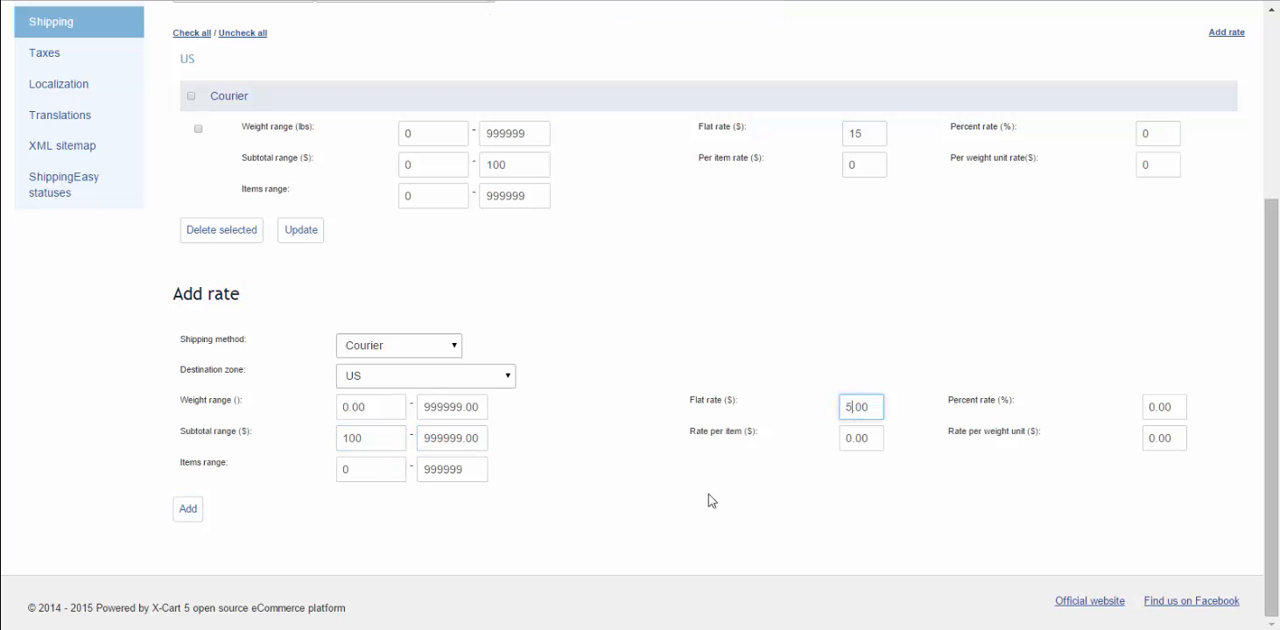
left_click(188, 508)
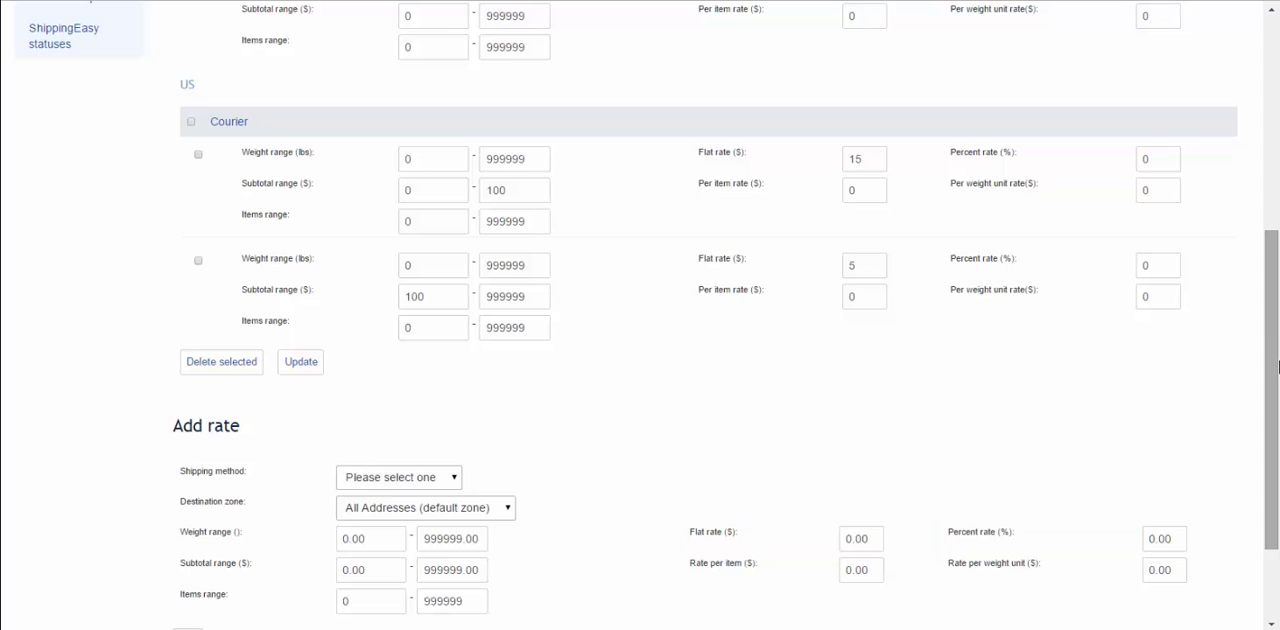
scroll("down", 3)
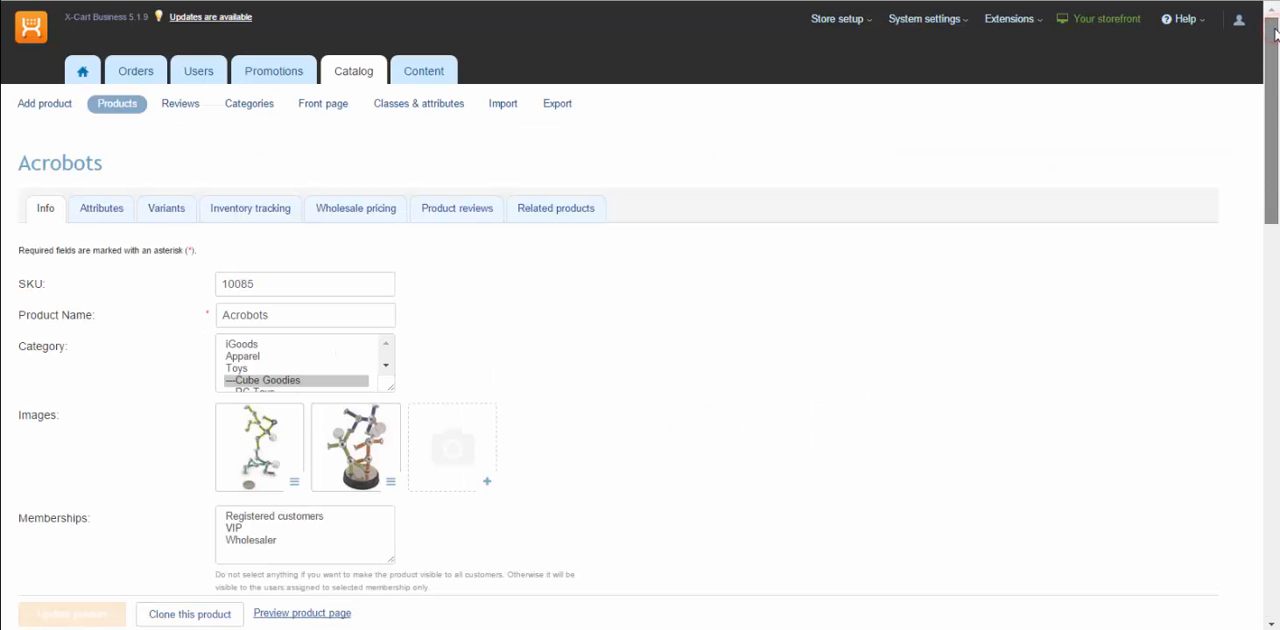
- Set Free shipping to Yes on the Acrobots product and update it
scroll("down", 3)
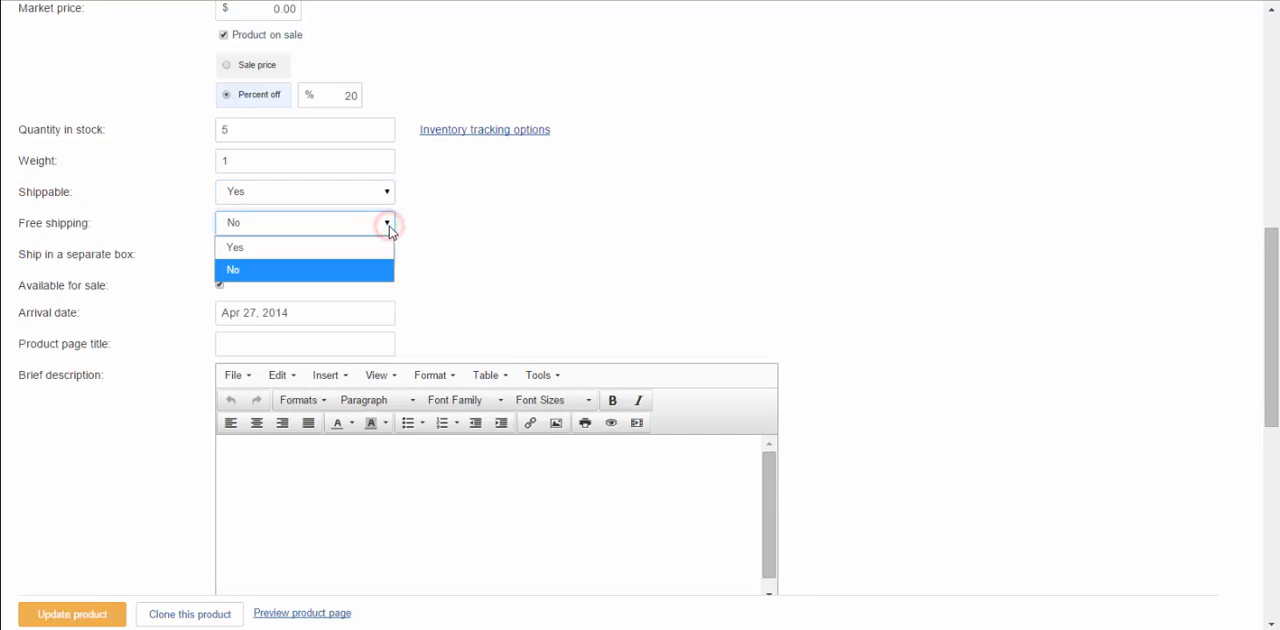
left_click(234, 248)
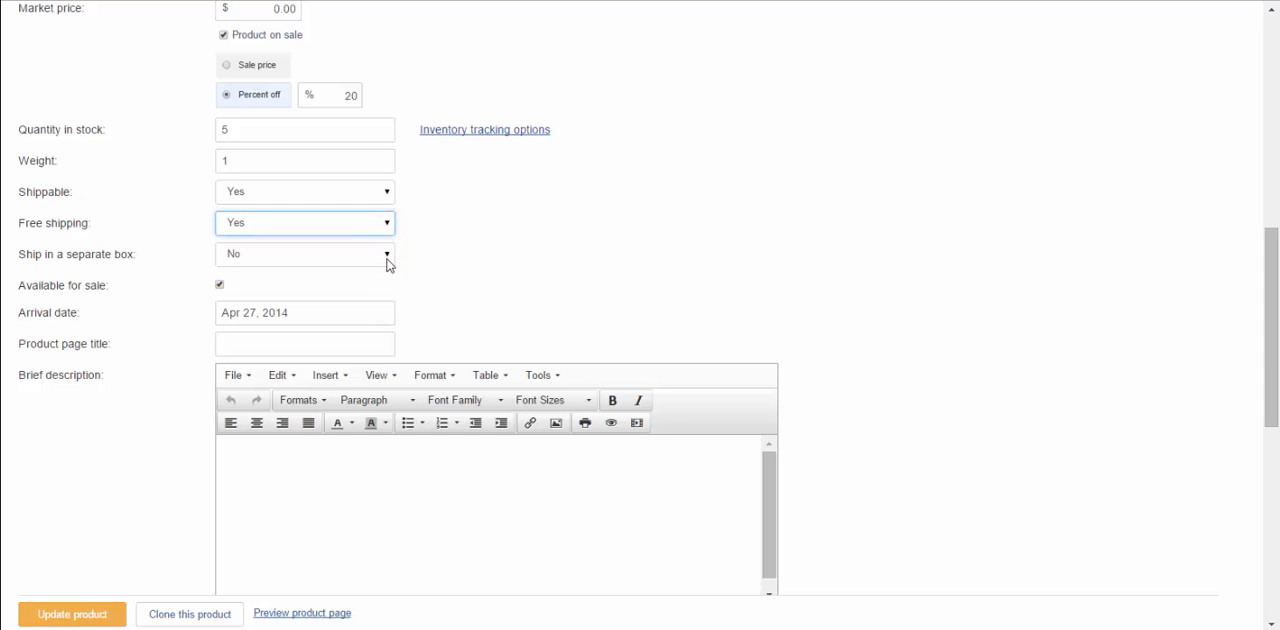
left_click(304, 252)
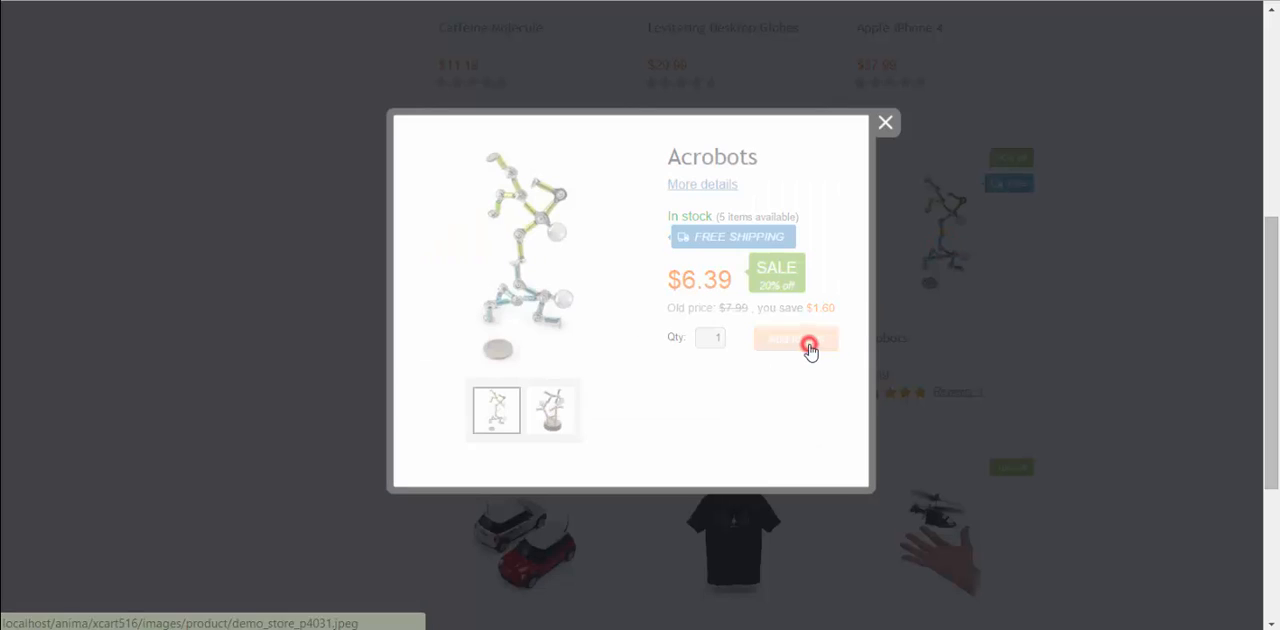
- Add Acrobots to the cart from the quick view and proceed to checkout showing $0.00 shipping
left_click(808, 346)
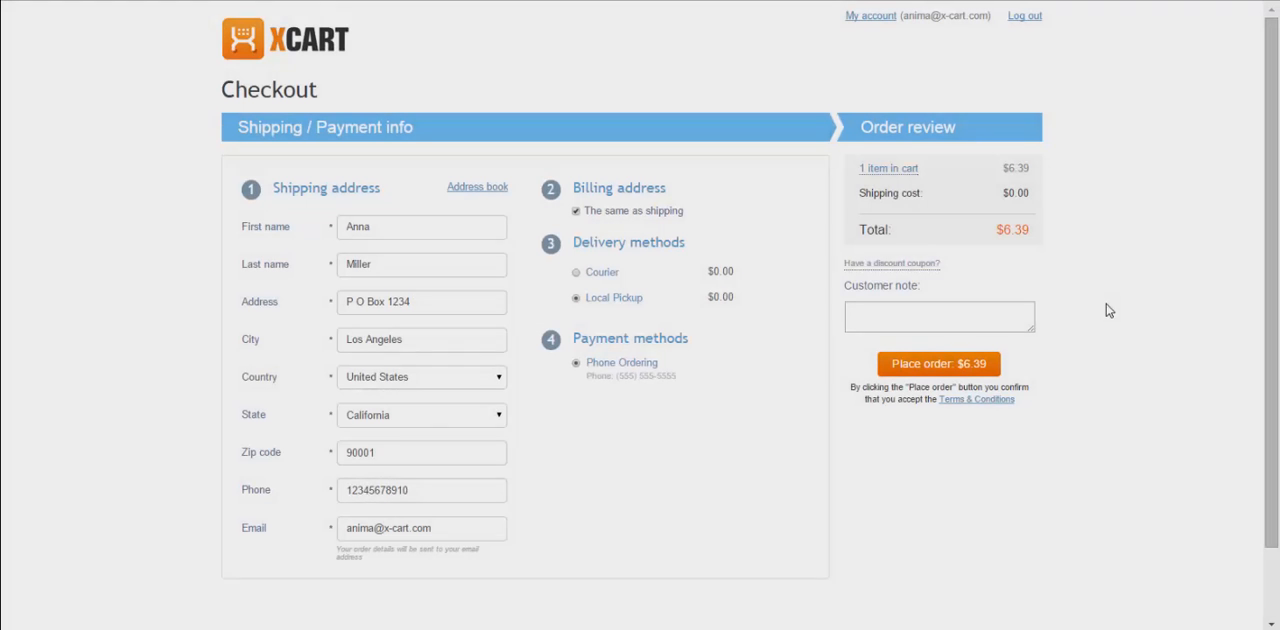
left_click(574, 272)
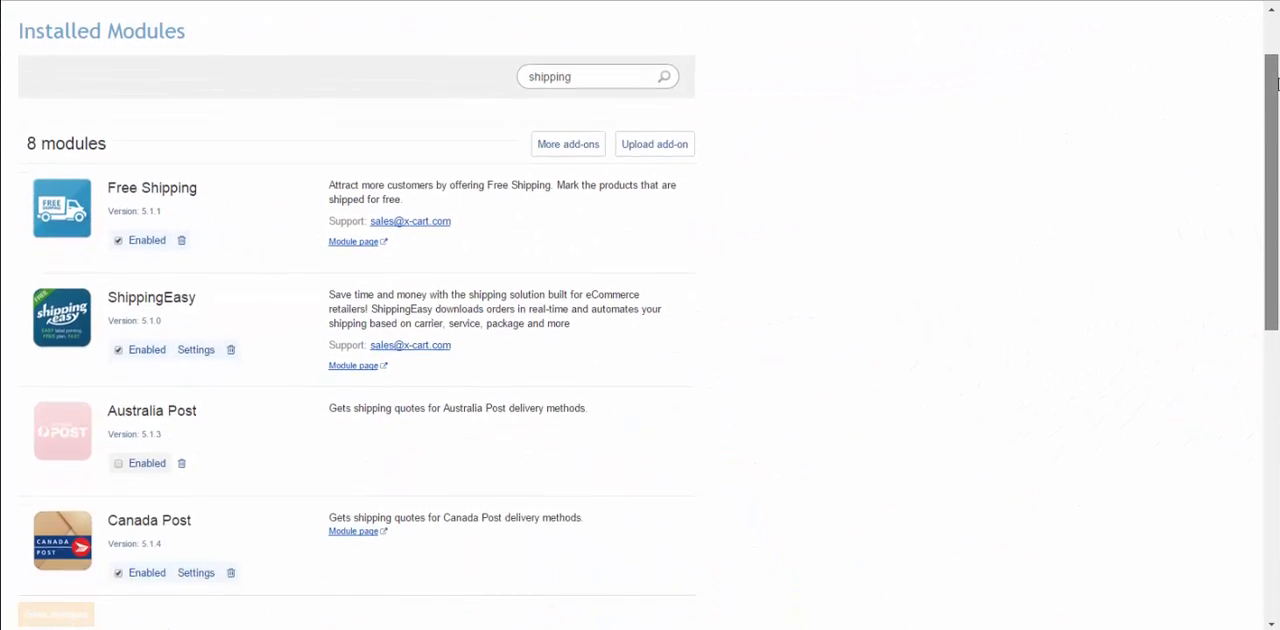
- Review the Free Shipping module, then go to Store setup > Shipping listing Courier and Local Pickup
scroll("down", 3)
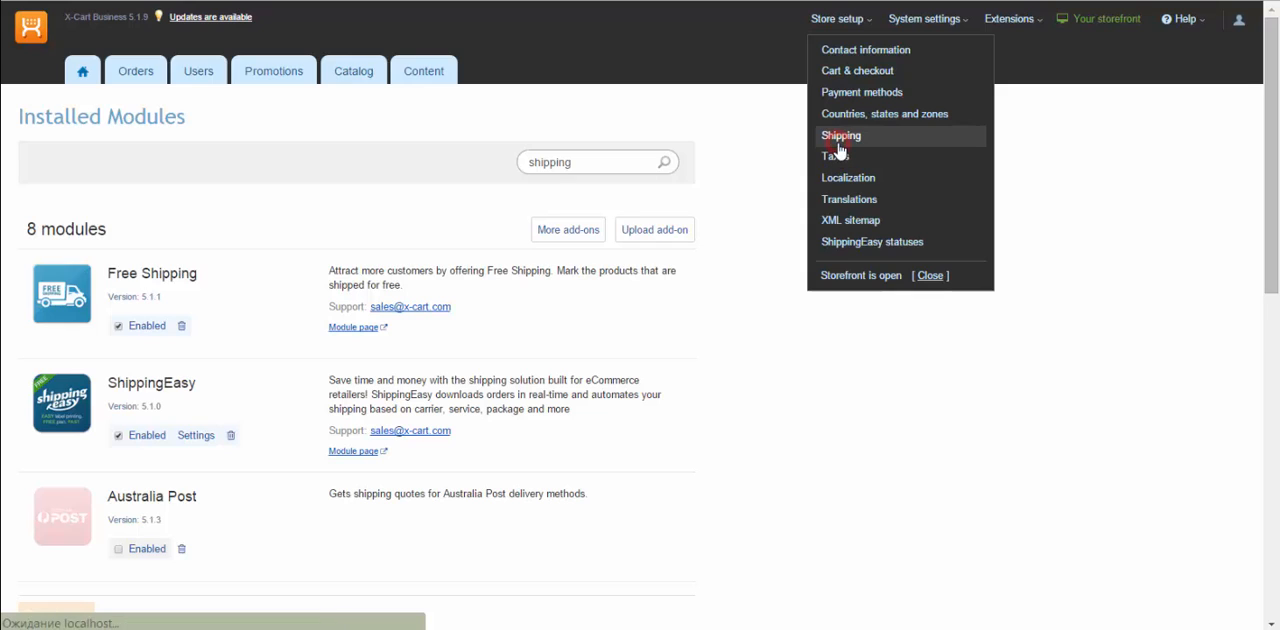
left_click(840, 136)
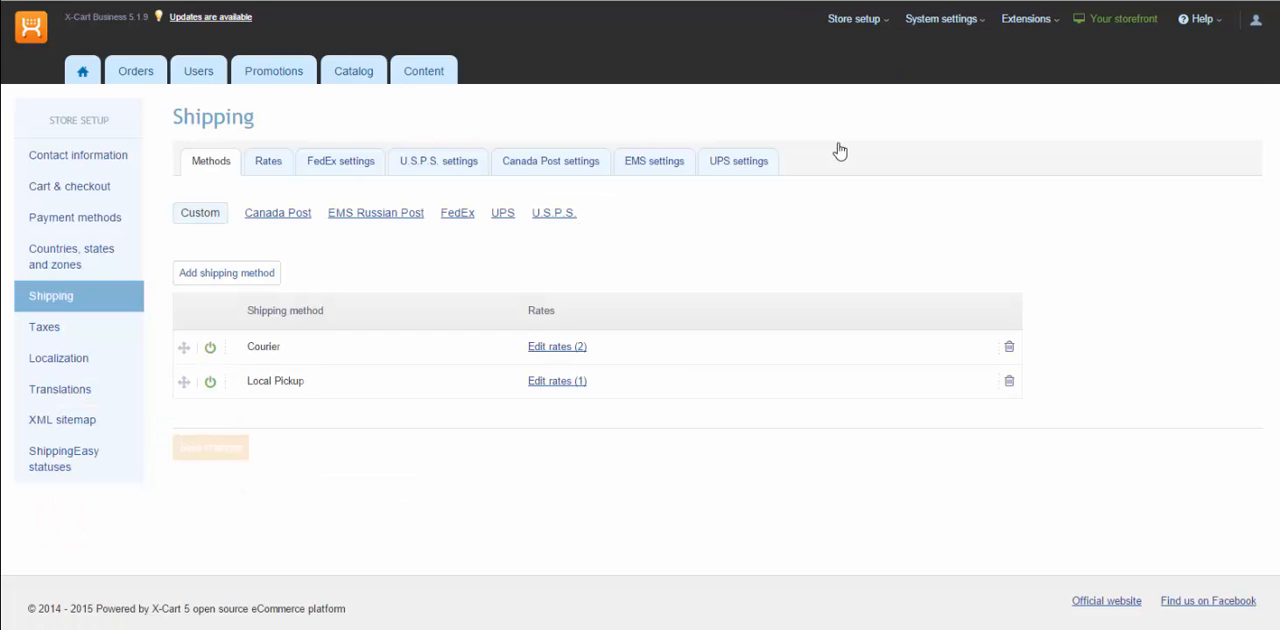